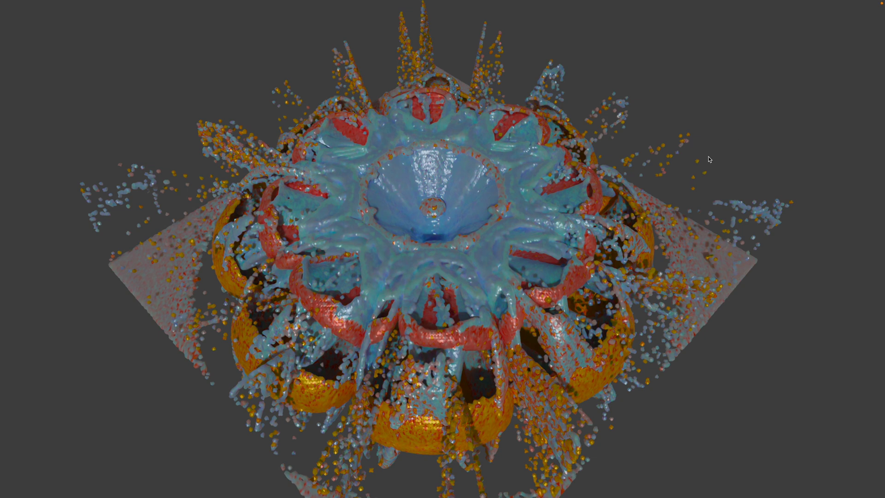
mouse_move(431, 197)
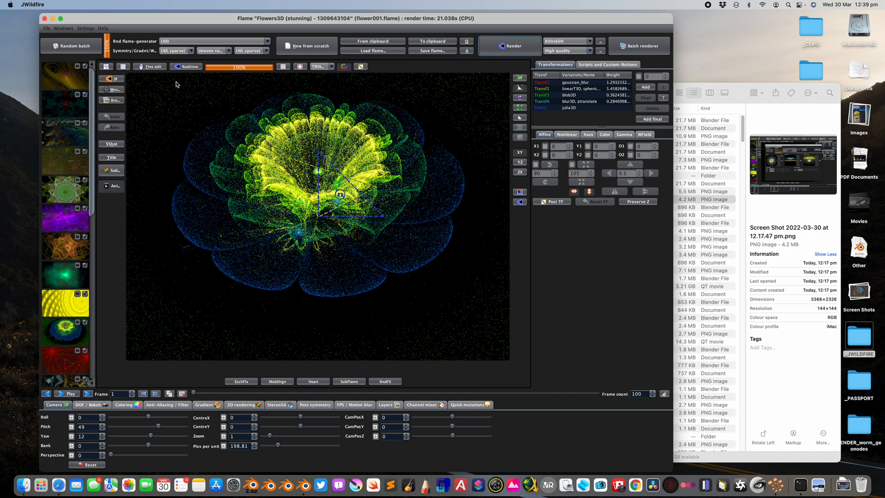
mouse_move(344, 122)
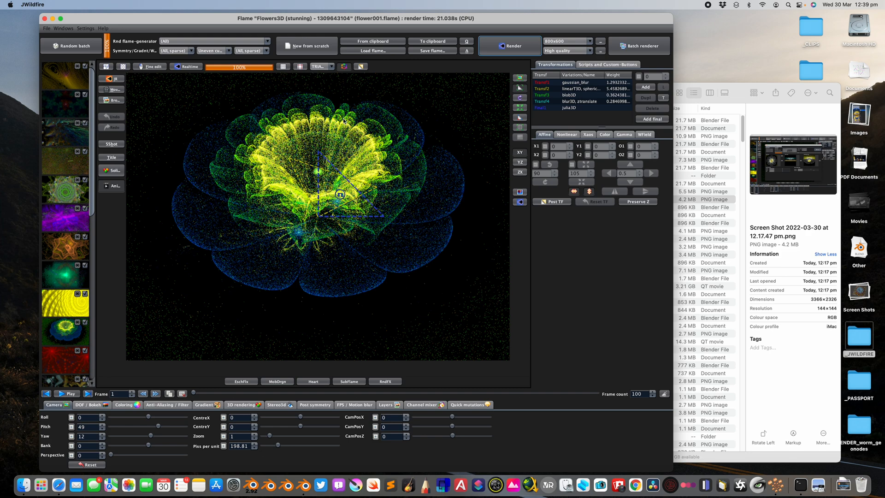
mouse_move(386, 158)
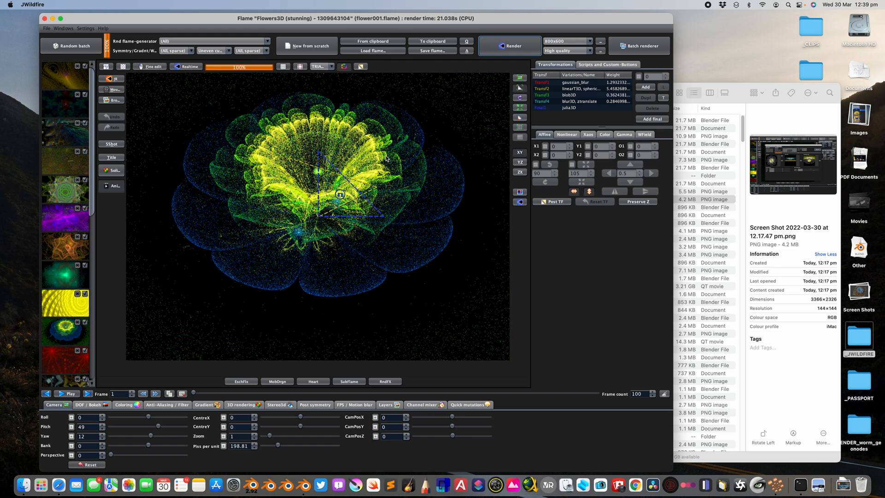
mouse_move(72, 252)
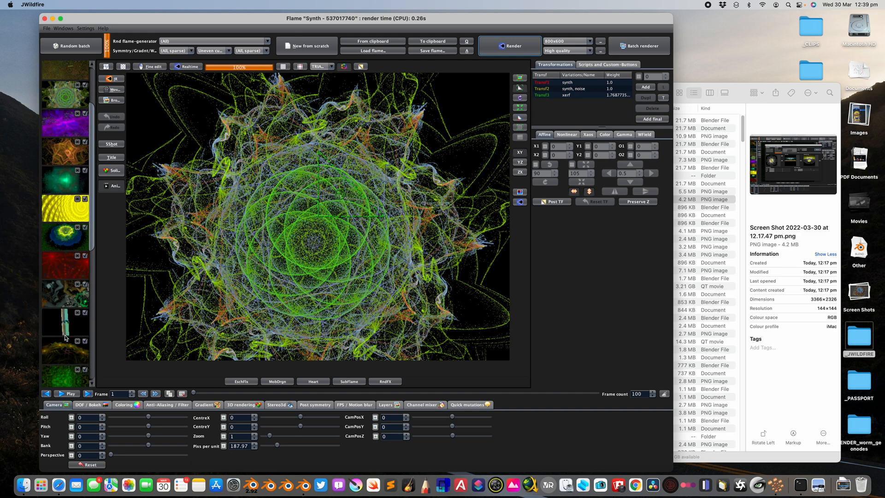
Preview the Duckies flame, then bring up the Fractal flames 3D mesh generator from the Windows menu.
scroll("down", 3)
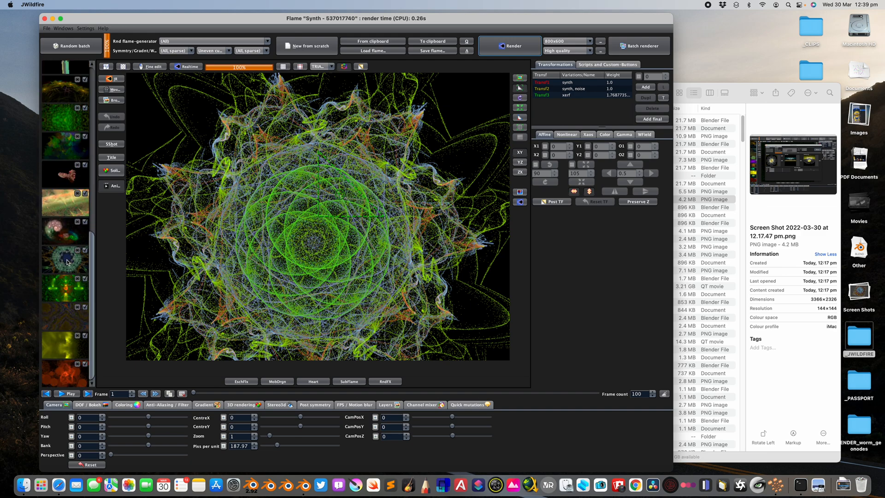
left_click(71, 47)
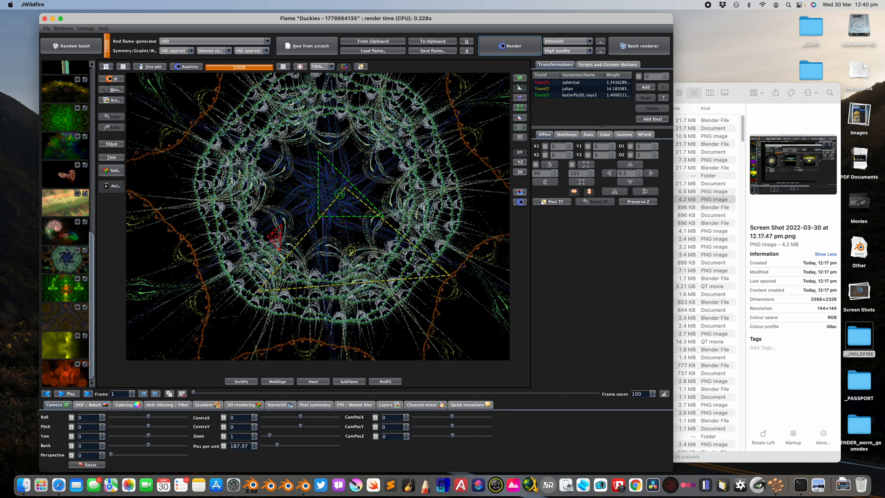
mouse_move(308, 206)
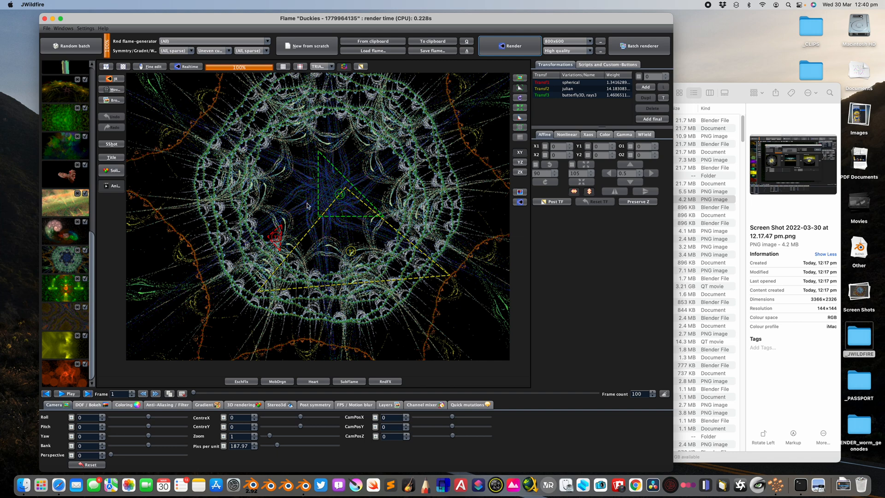
mouse_move(267, 260)
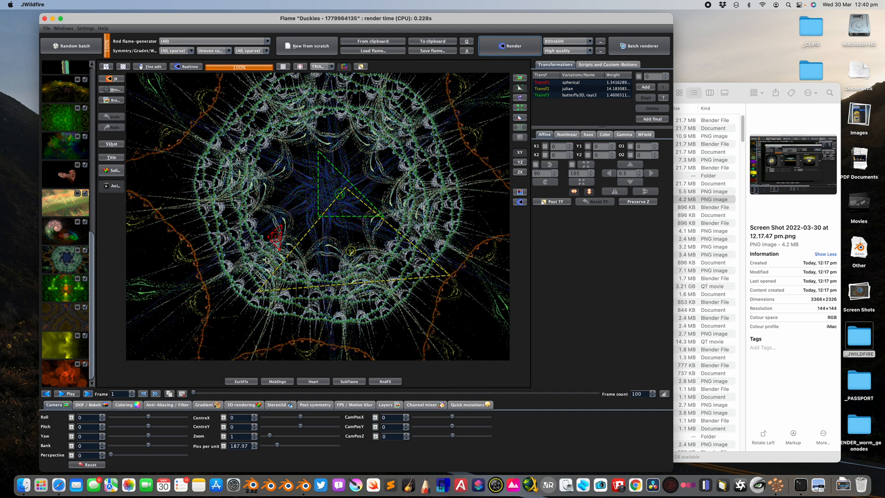
scroll("down", 3)
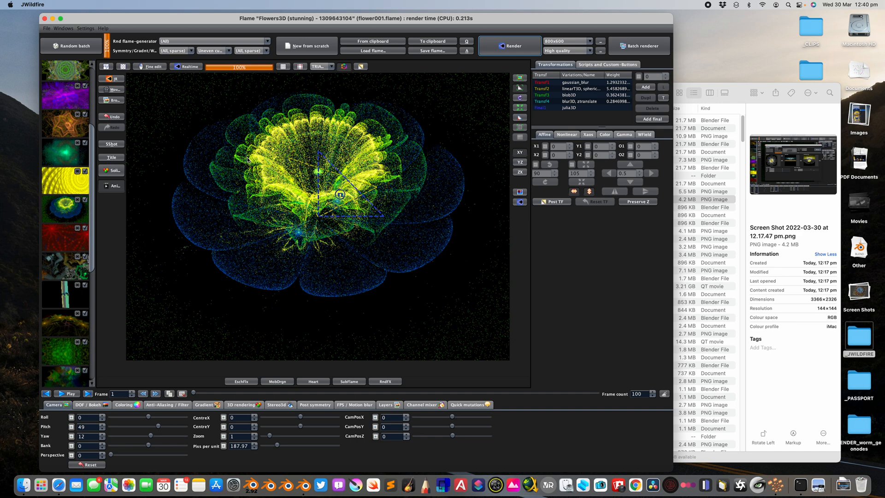
left_click(63, 29)
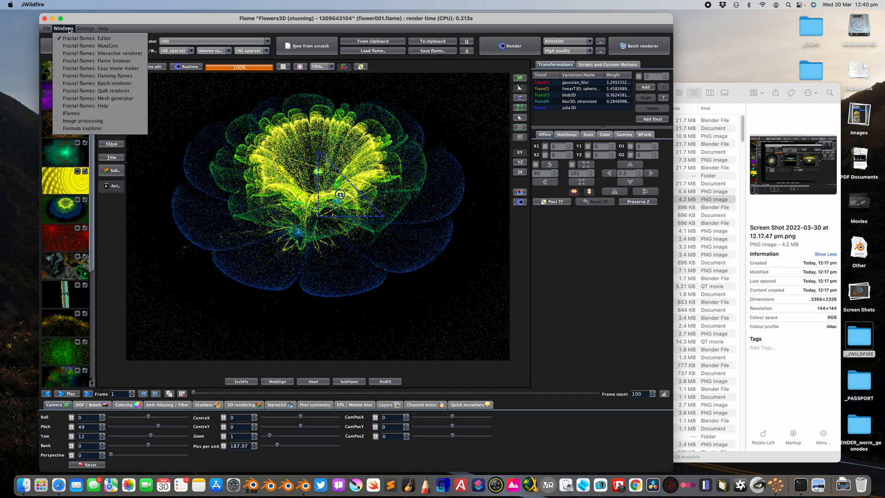
mouse_move(101, 54)
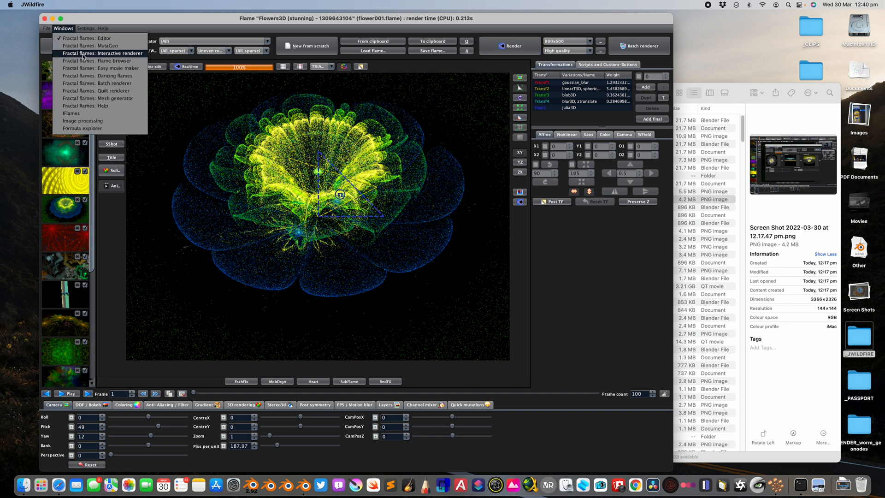
mouse_move(99, 98)
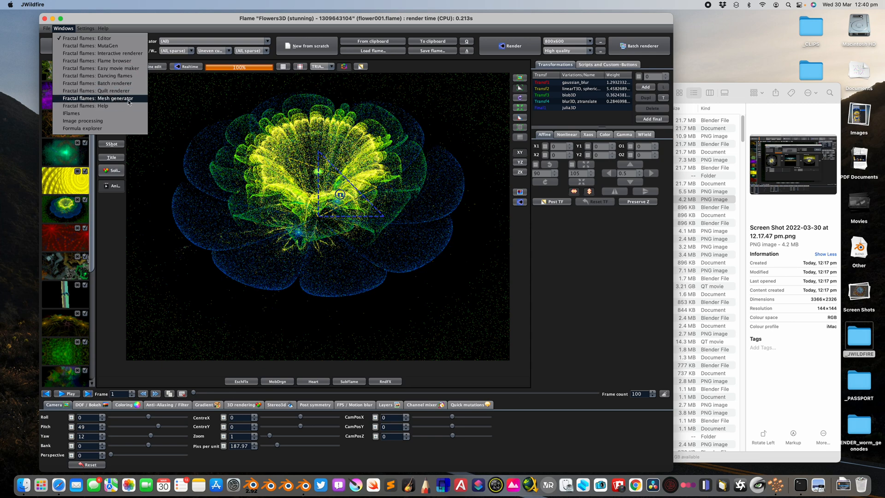
left_click(104, 99)
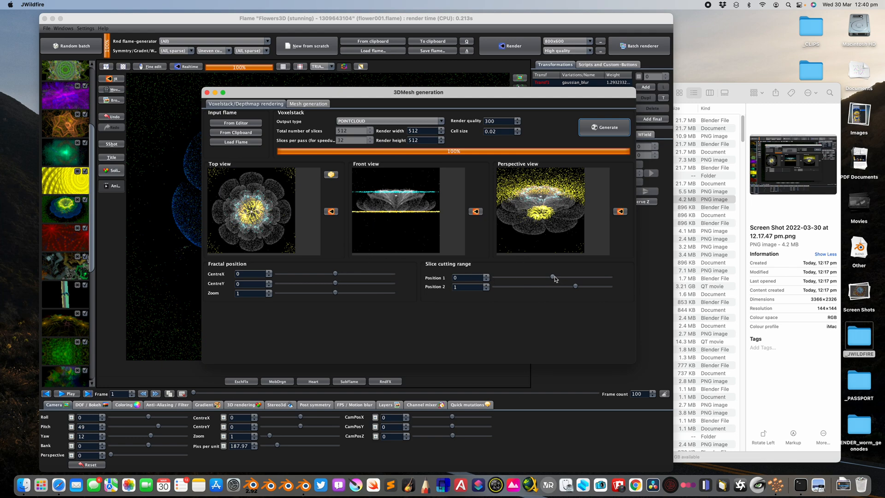
Drag the slice cutting range sliders to about -0.0171 (Position 1) and 1.113 (Position 2).
left_click_drag(577, 278, 548, 278)
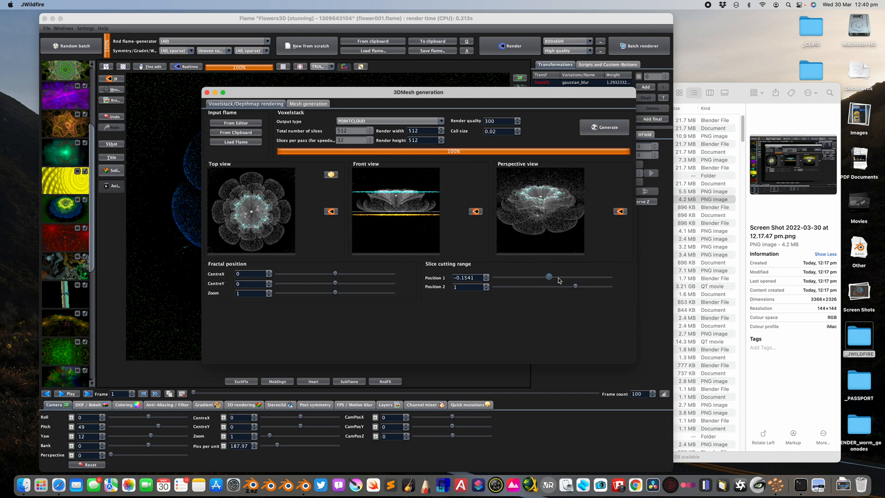
left_click_drag(550, 287, 575, 286)
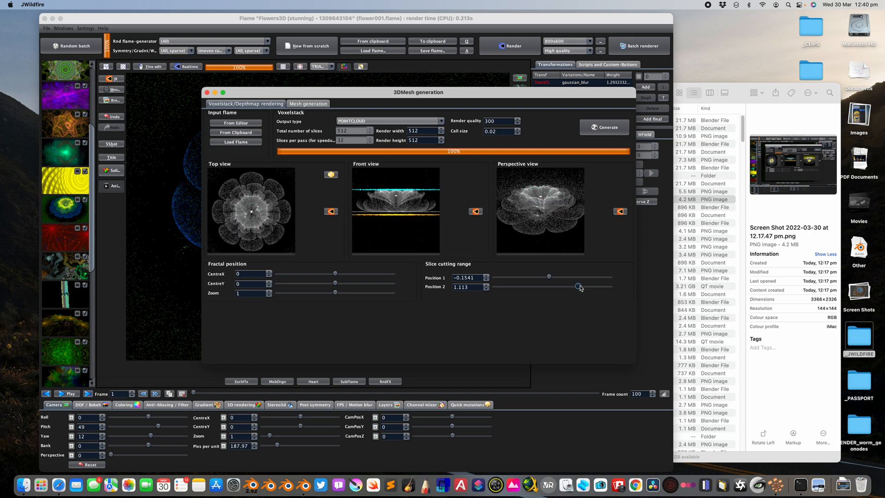
left_click_drag(579, 288, 545, 278)
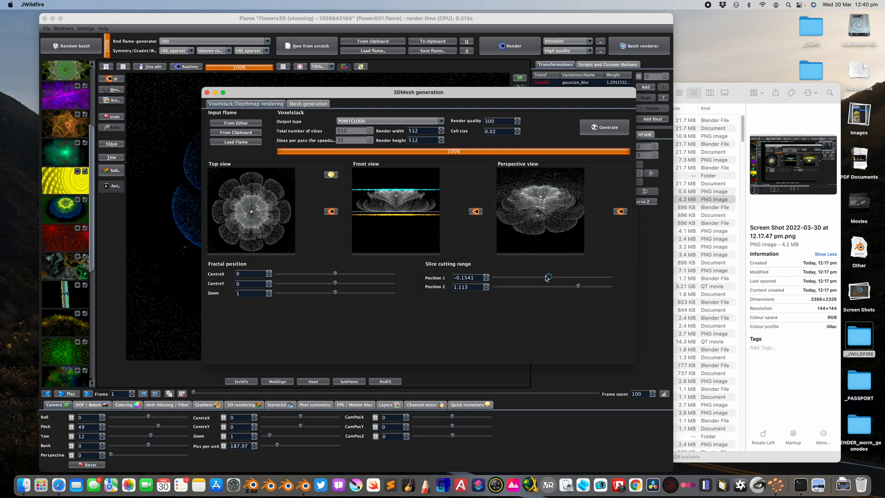
left_click_drag(547, 277, 551, 278)
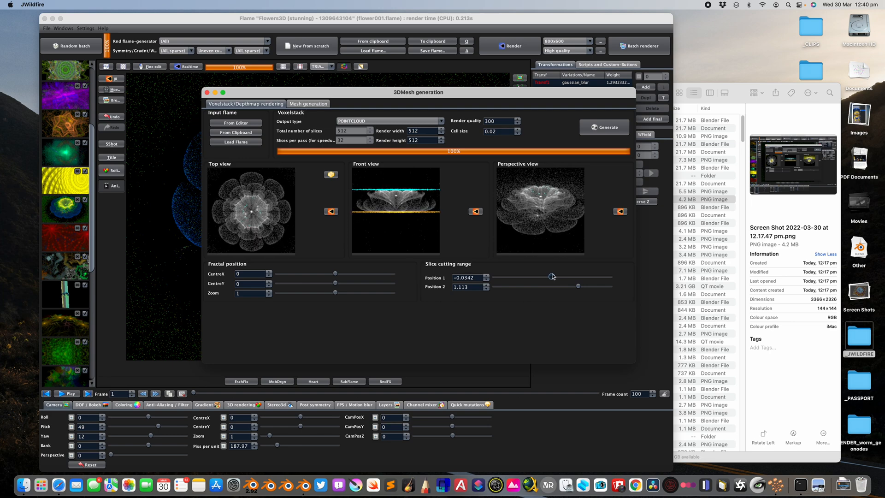
left_click_drag(569, 277, 552, 277)
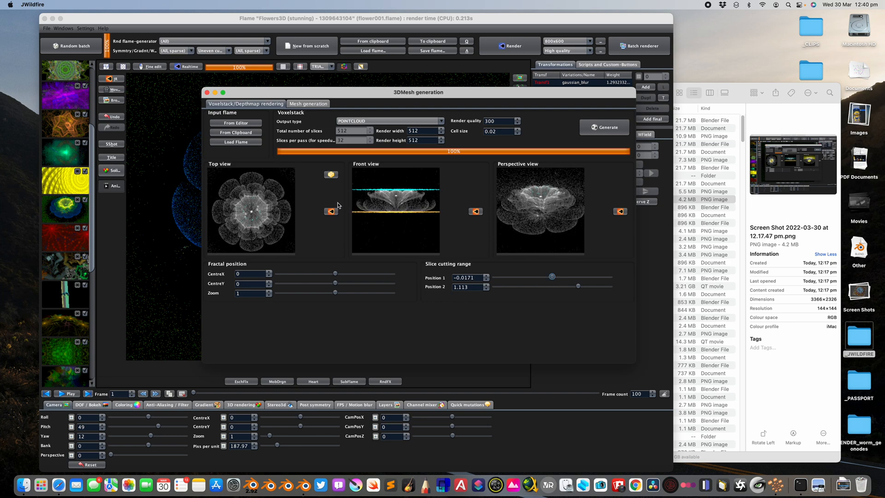
mouse_move(316, 194)
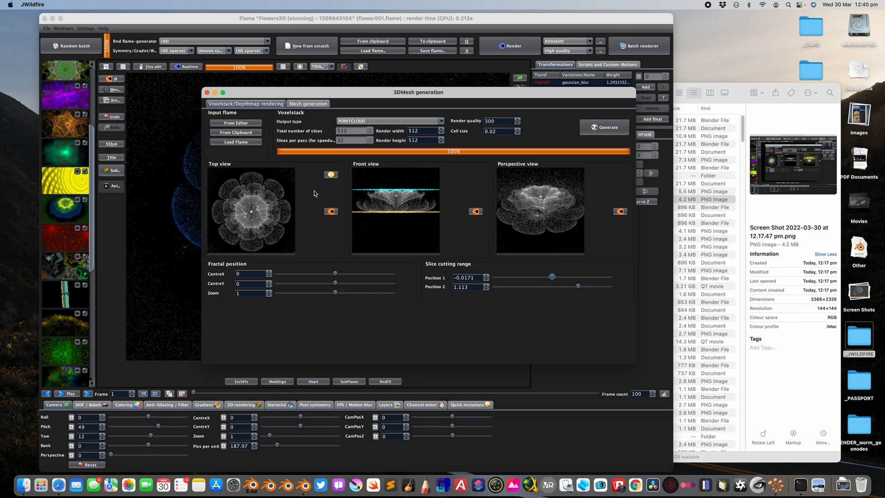
Keep POINTCLOUD as the output type and set the cell size to 0.046.
left_click(386, 121)
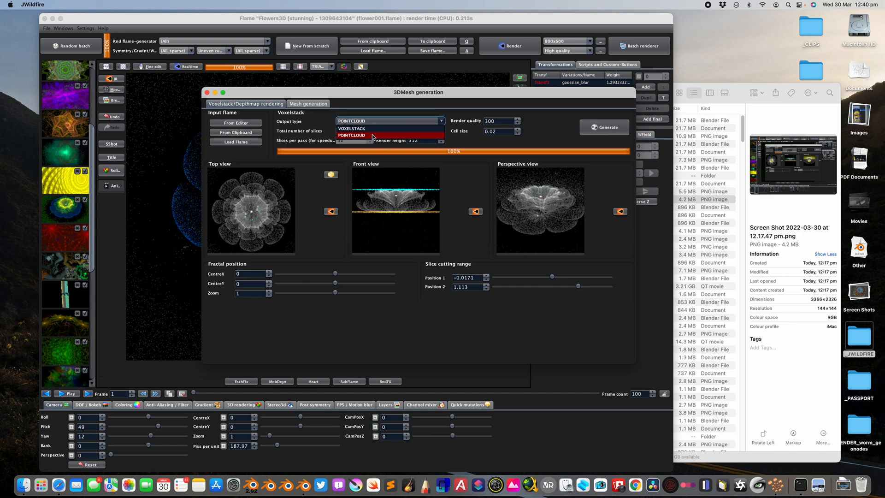
left_click(351, 135)
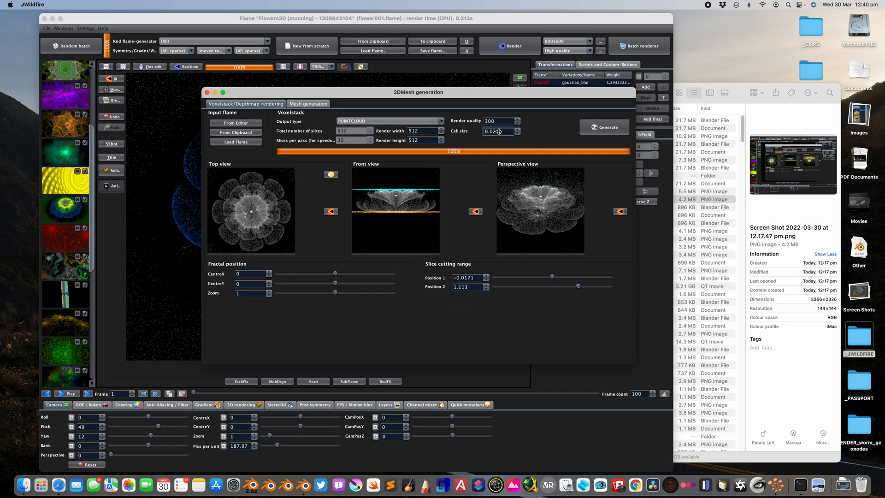
type("0.046")
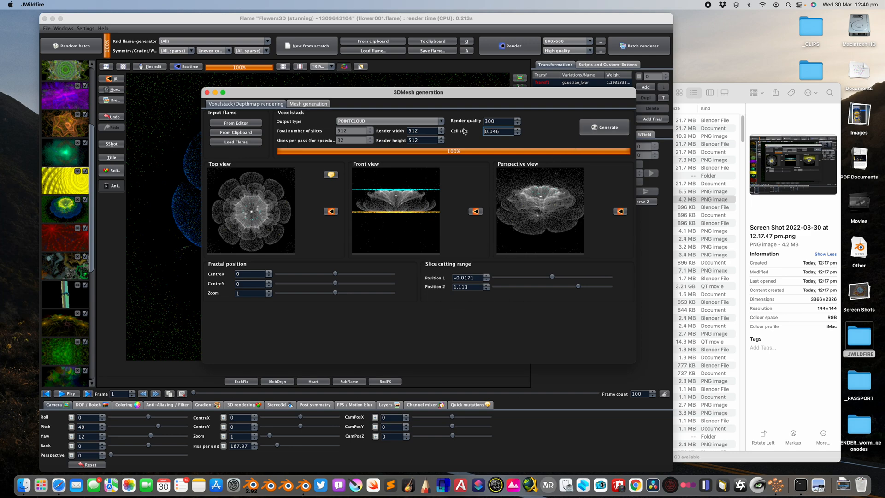
left_click(389, 121)
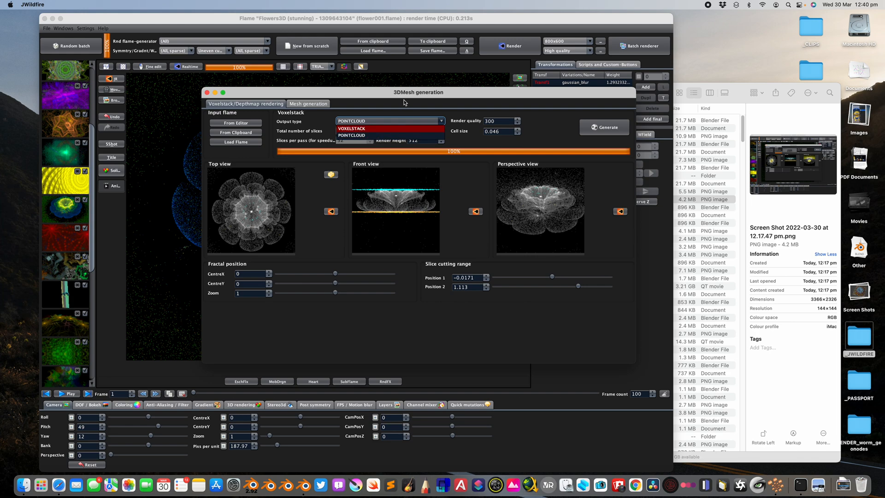
left_click(351, 134)
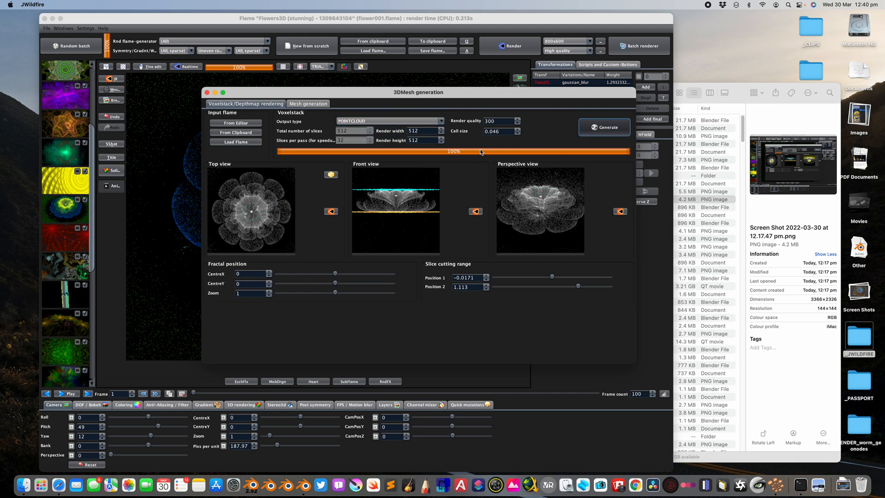
Generate the point cloud and save it as flowerXX.ply in the _JWILDFIRE folder.
left_click(604, 127)
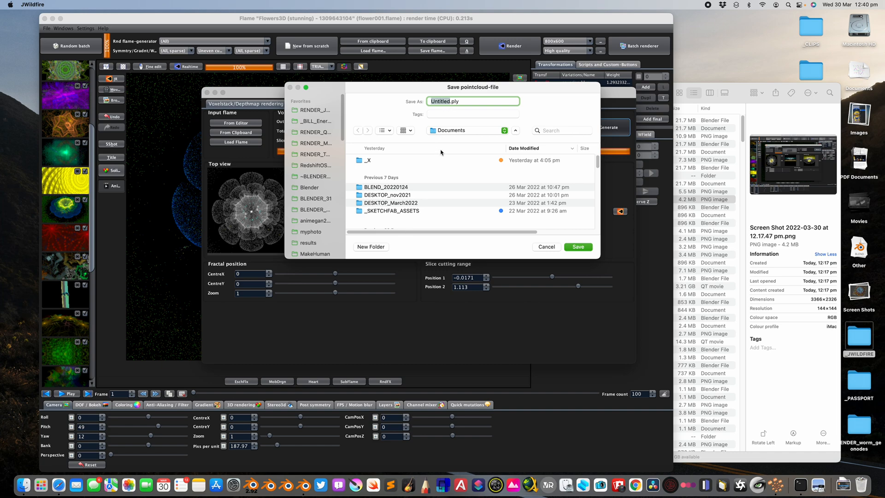
mouse_move(315, 170)
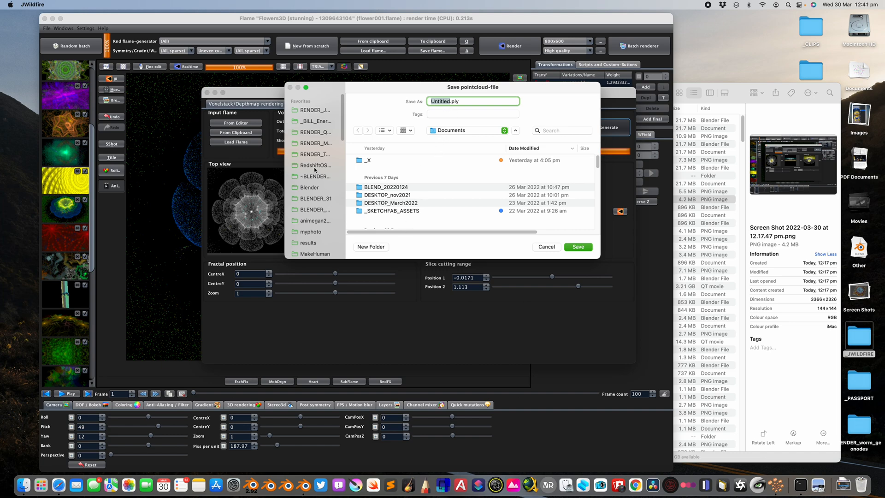
left_click(316, 165)
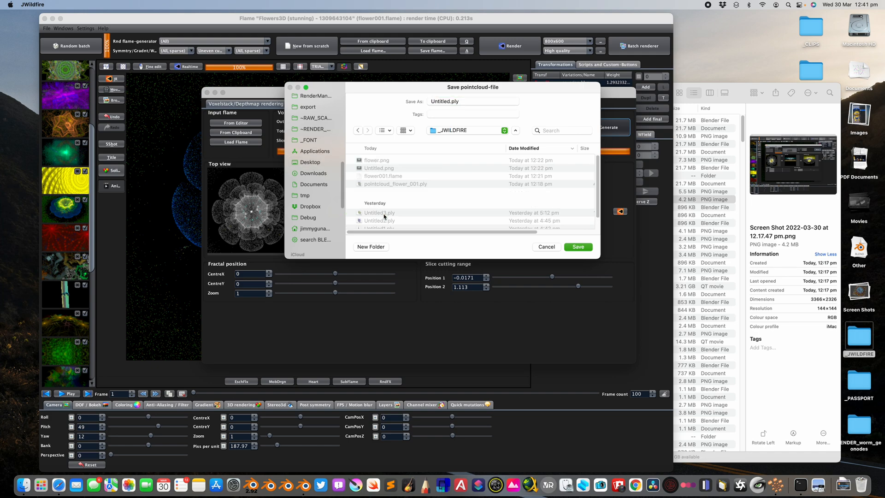
left_click(473, 101)
type("flowerXX")
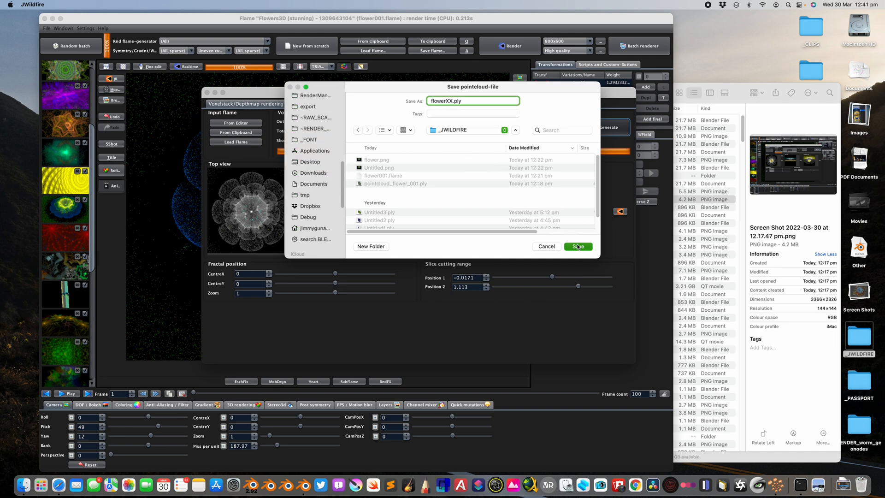
left_click(576, 246)
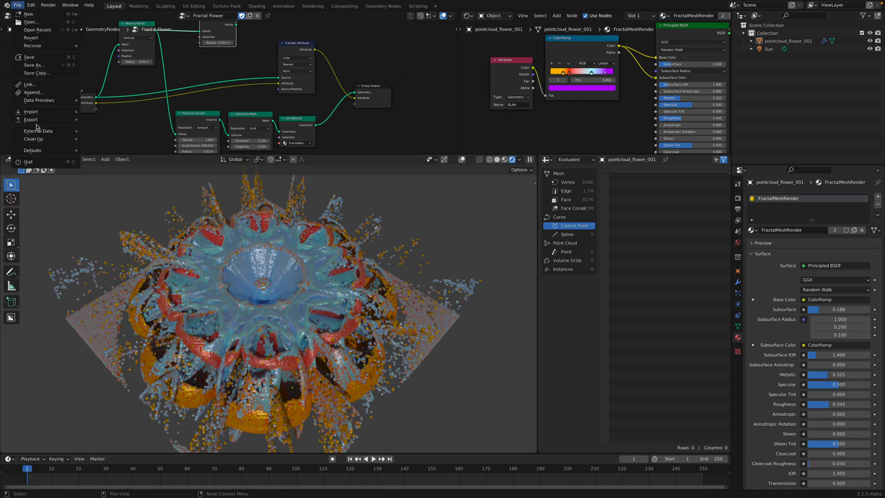
Start File > Import > Stanford PLY as Verts and view the import-ply-as-verts GitHub page.
left_click(29, 111)
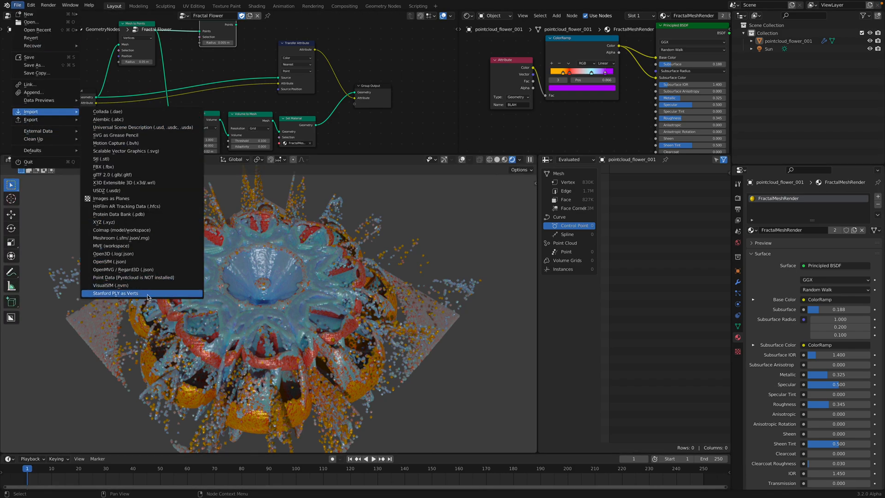
mouse_move(149, 297)
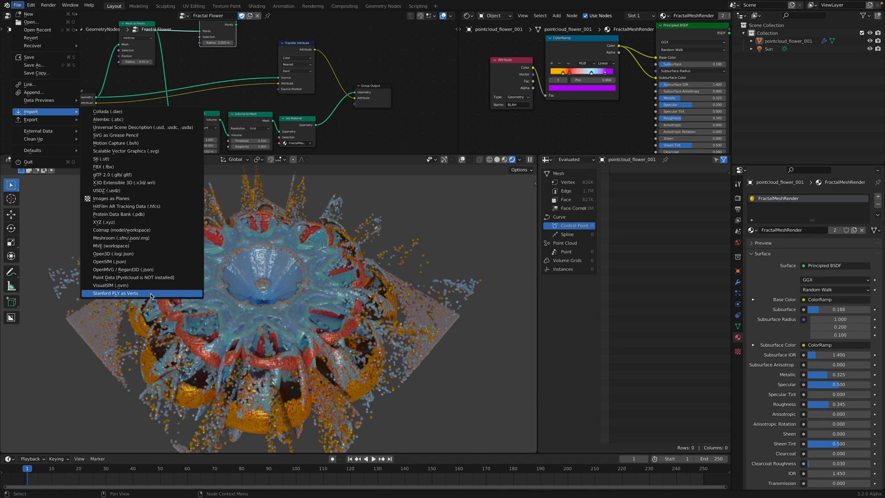
left_click(114, 293)
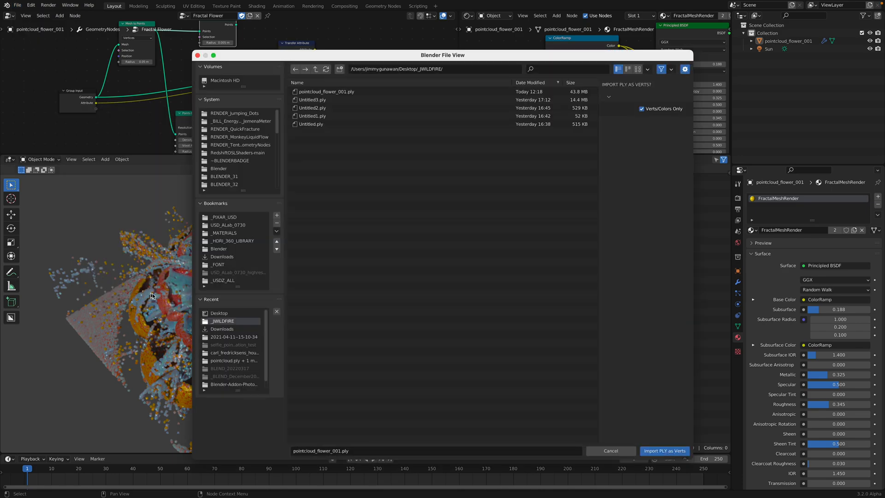
left_click(313, 100)
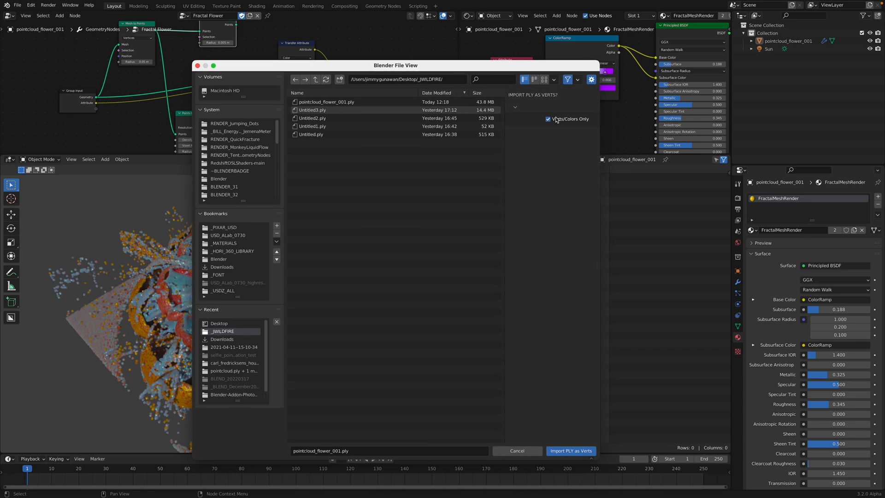
mouse_move(554, 127)
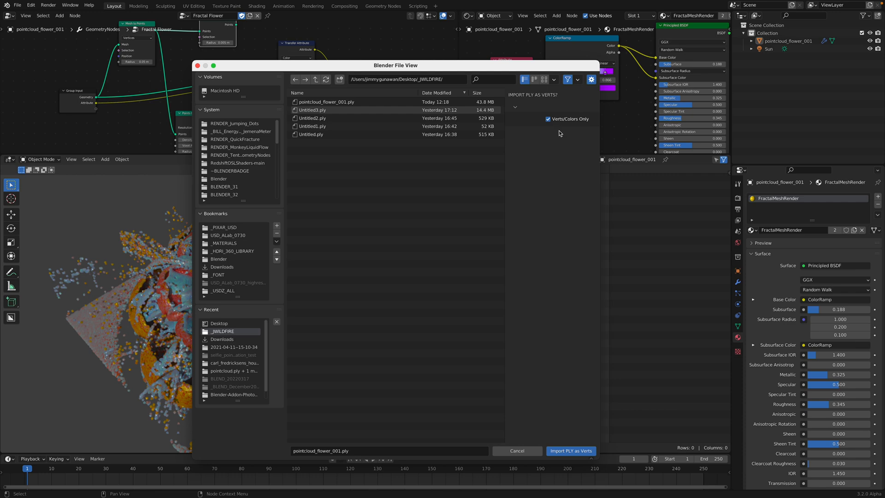
left_click(570, 450)
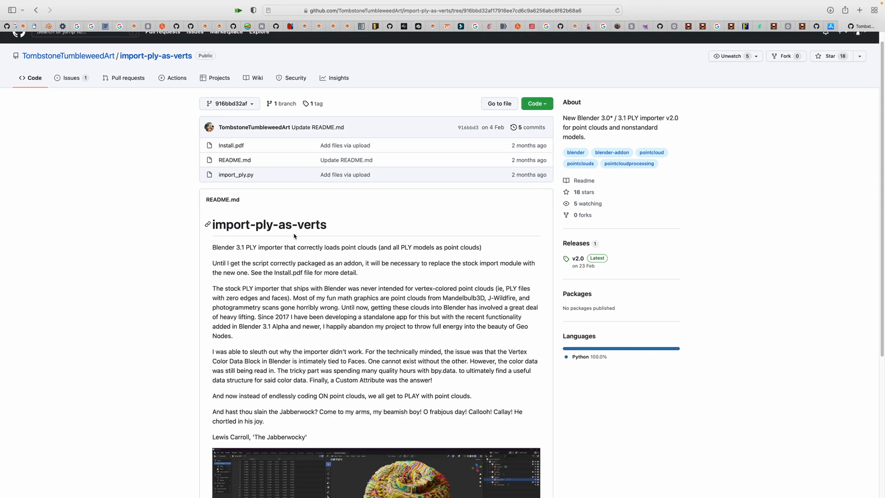
Scroll through the import-ply-as-verts README on GitHub.
scroll("down", 3)
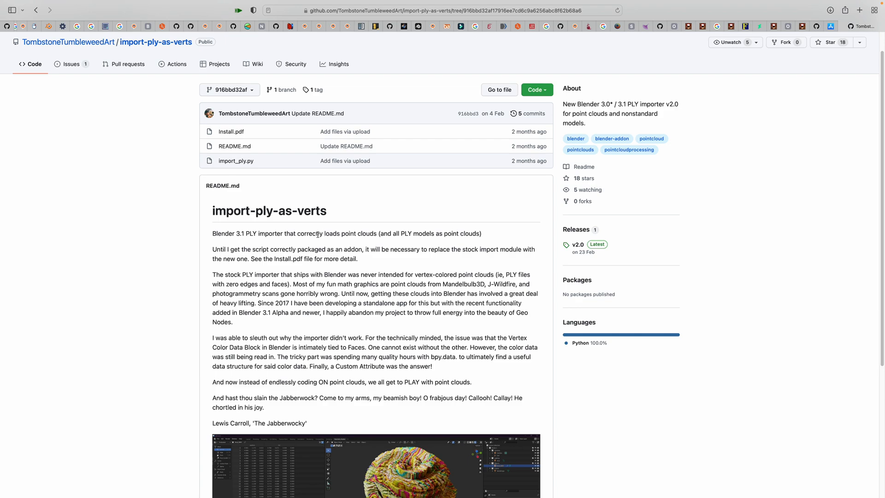
scroll("down", 3)
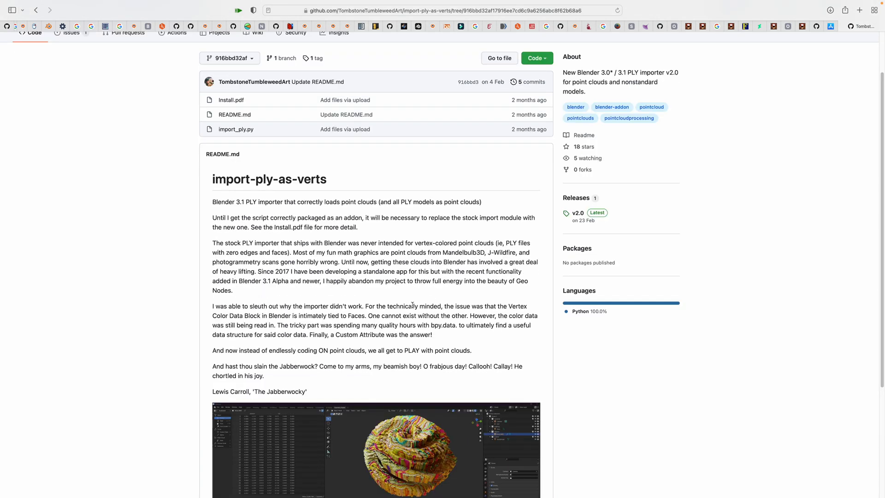
scroll("down", 3)
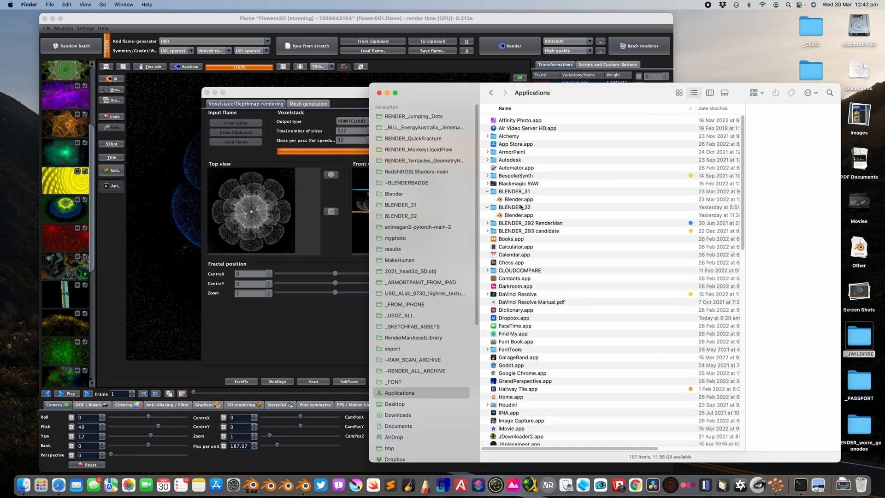
Show Blender 3.2's package contents and browse to the bundled io_mesh_ply add-on folder.
right_click(518, 214)
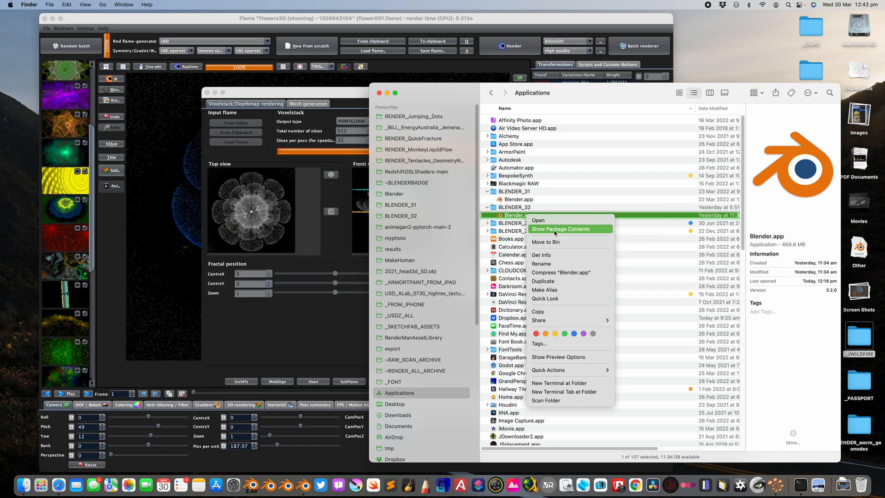
left_click(560, 229)
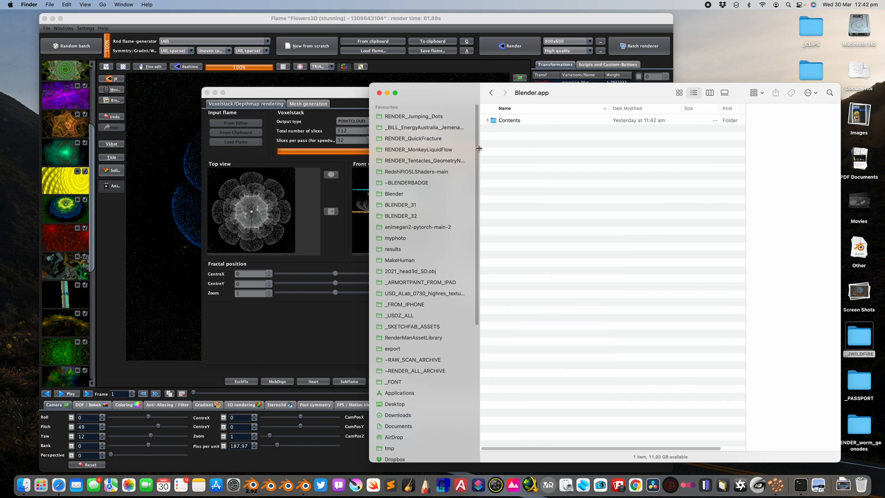
left_click(488, 120)
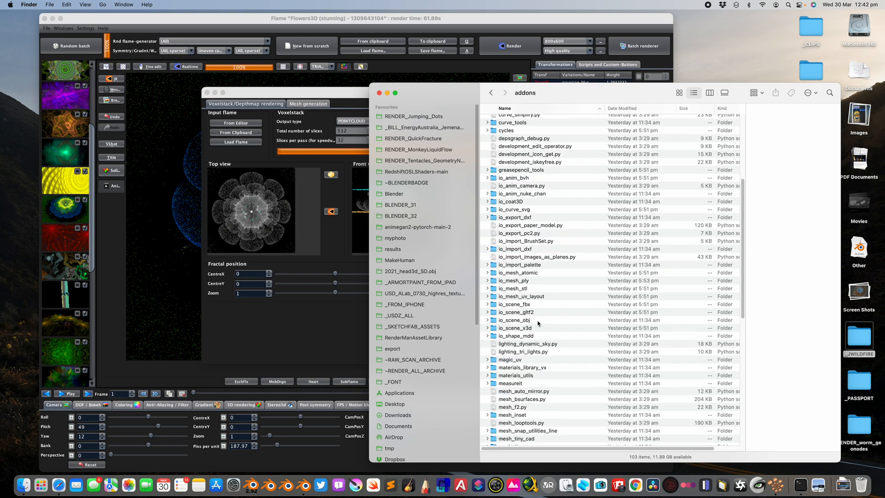
left_click(514, 281)
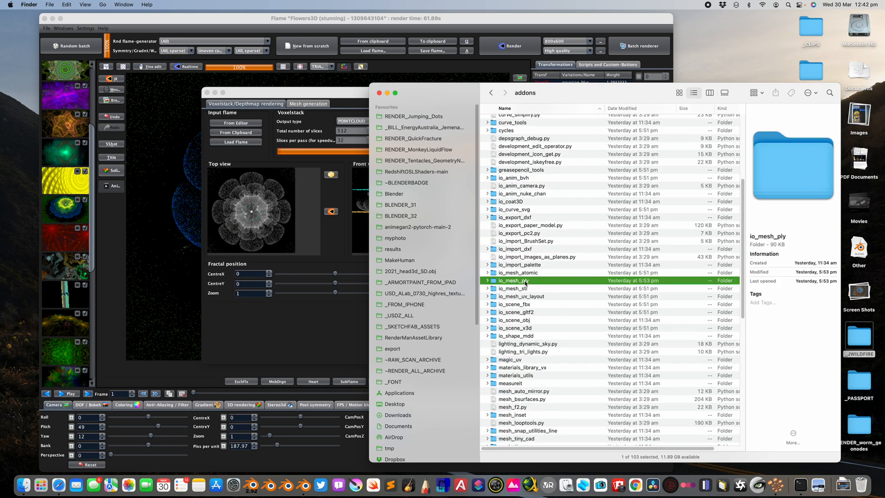
double_click(513, 280)
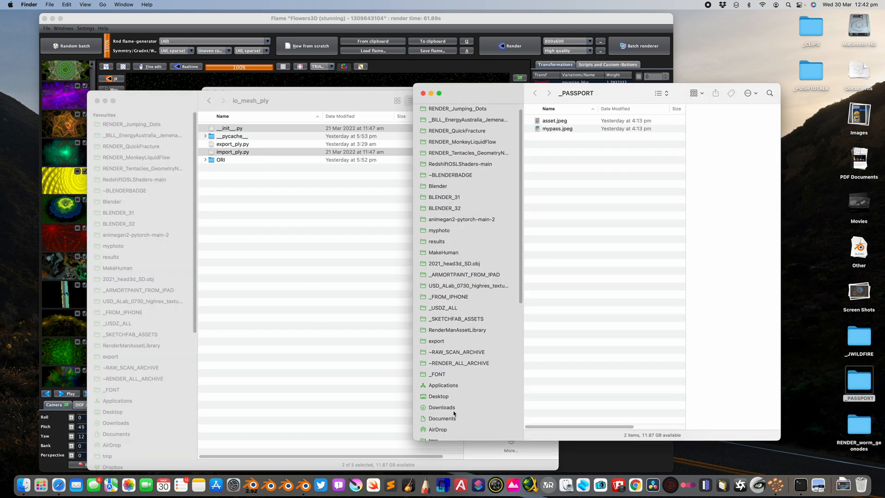
Inspect Blender_Files inside the downloaded import-ply-as-verts-main folder, then close that Finder window.
left_click(442, 407)
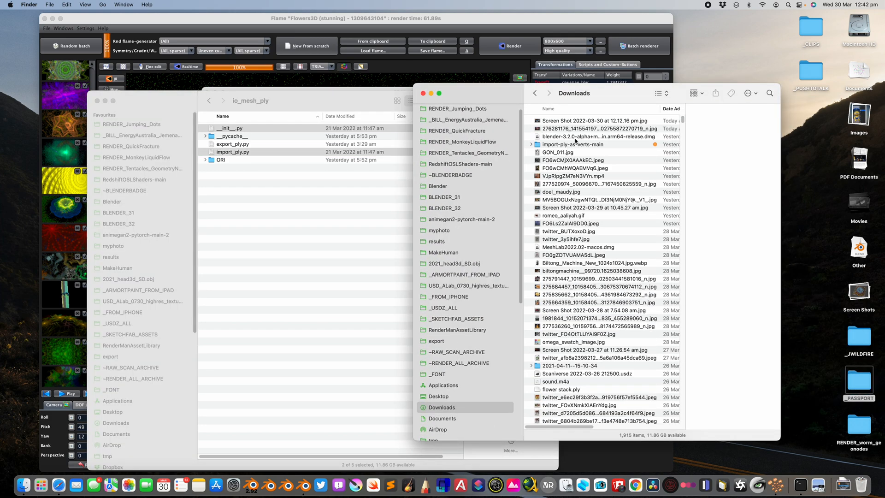
double_click(572, 144)
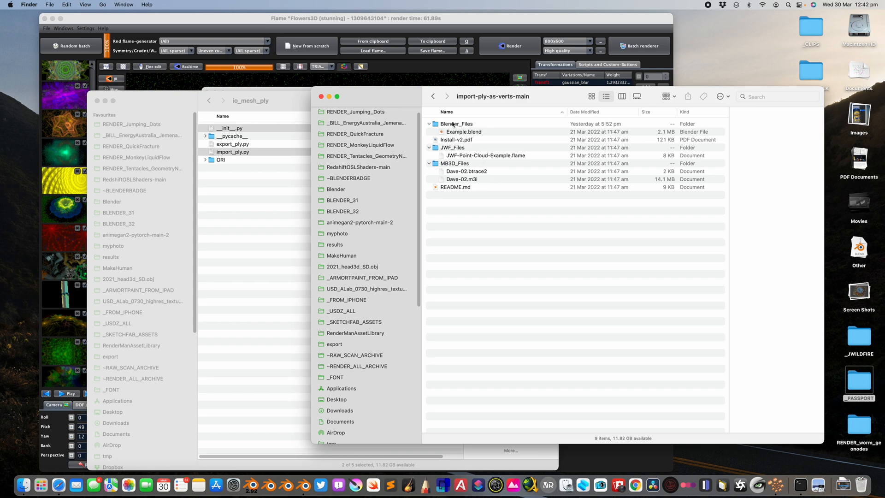
left_click(456, 123)
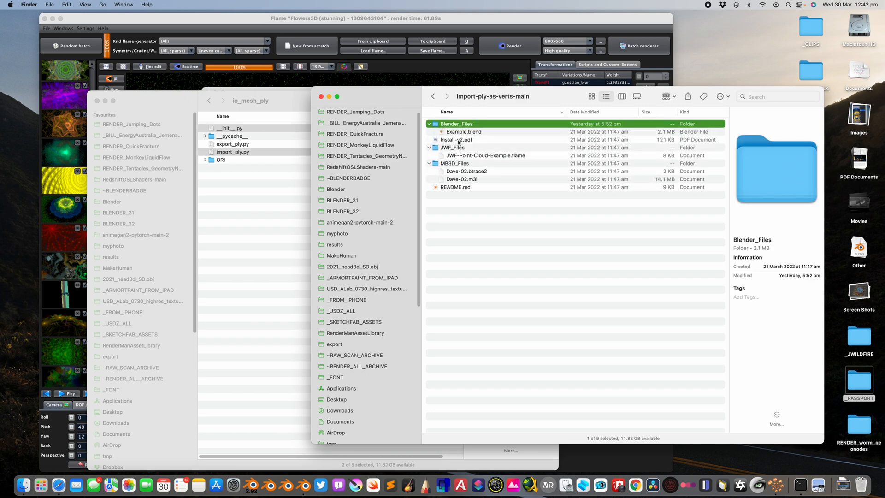
left_click(341, 410)
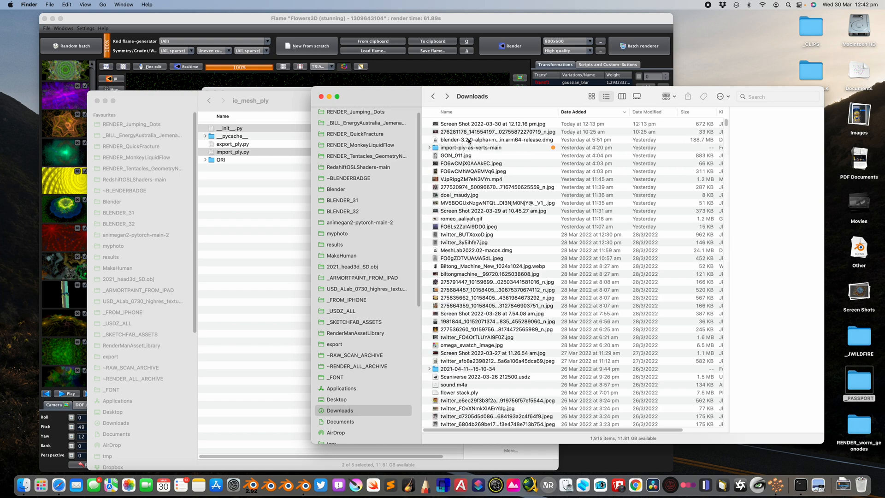
left_click(486, 140)
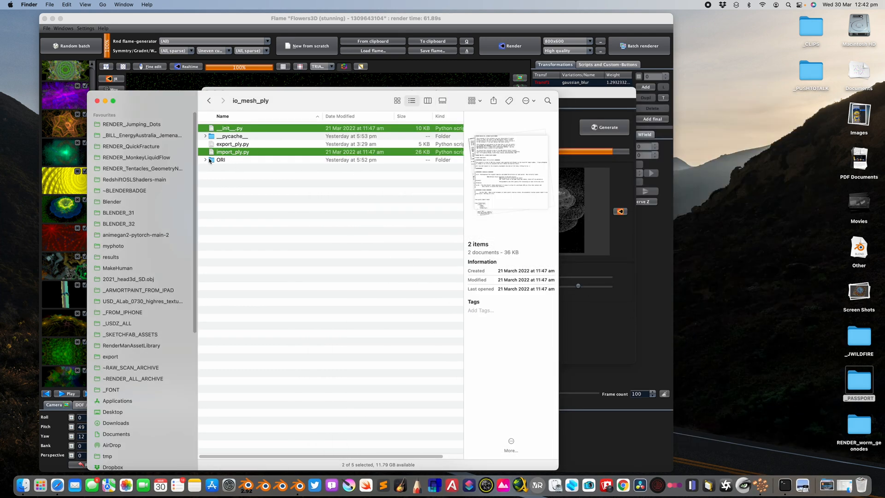
left_click(205, 160)
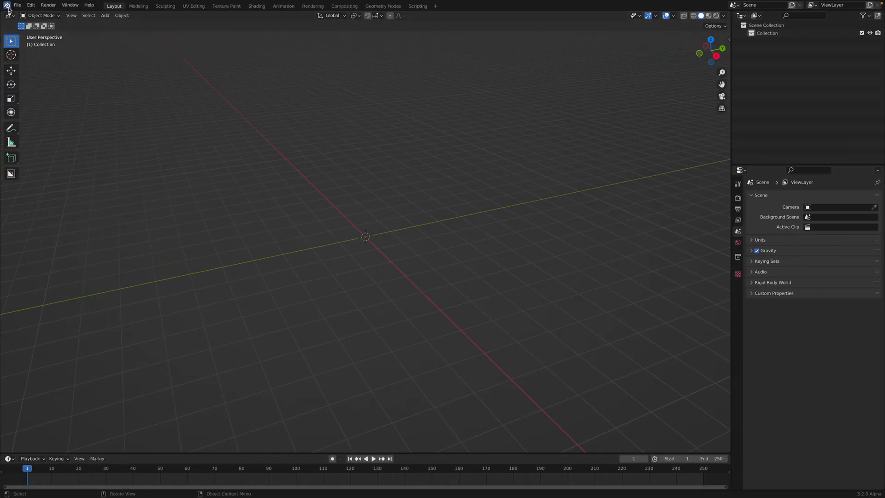
mouse_move(229, 91)
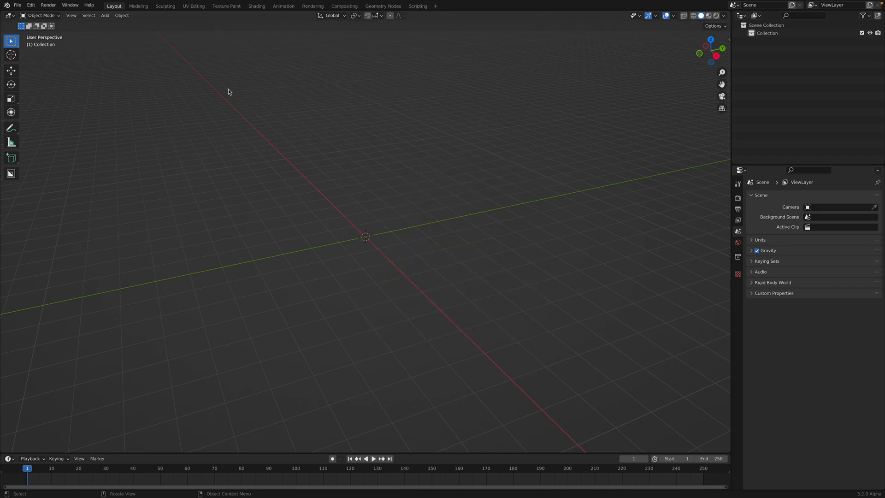
Choose flowerXX.ply in the Stanford PLY as Verts import browser.
left_click(16, 5)
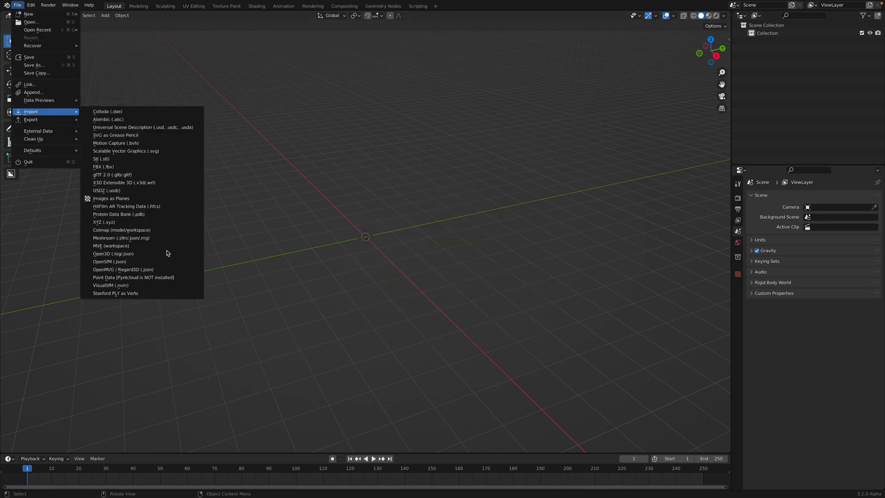
left_click(115, 294)
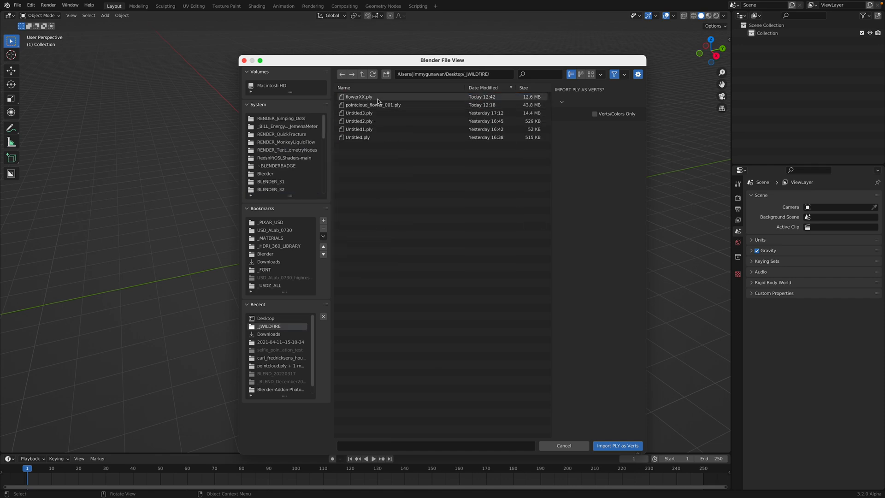
left_click(359, 96)
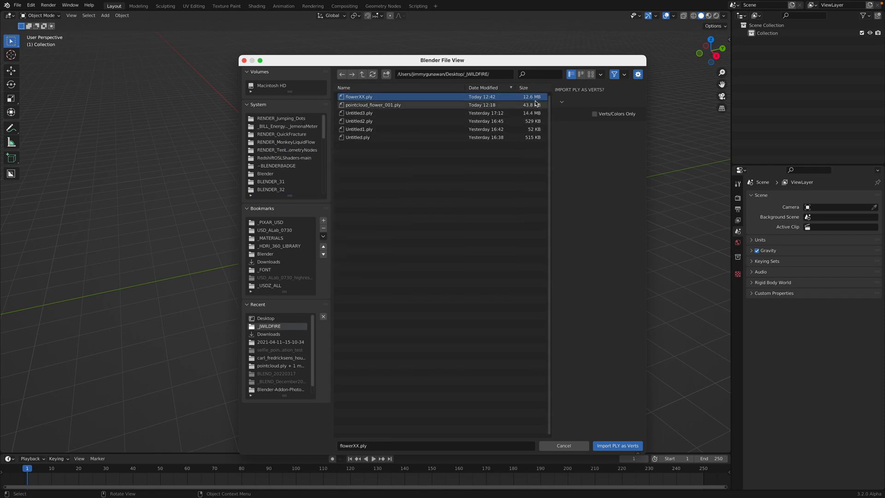
mouse_move(607, 432)
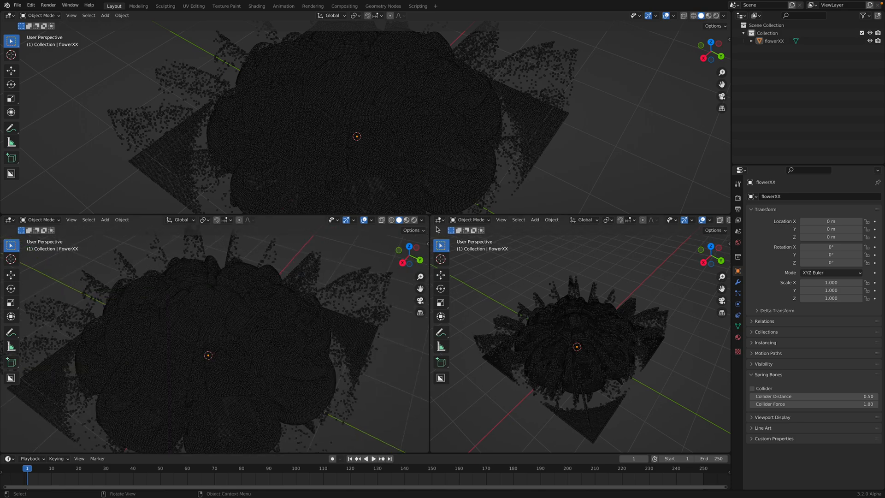
Switch the top area to Geometry Node Editor and insert a Mesh to Points node for flowerXX.
left_click(441, 220)
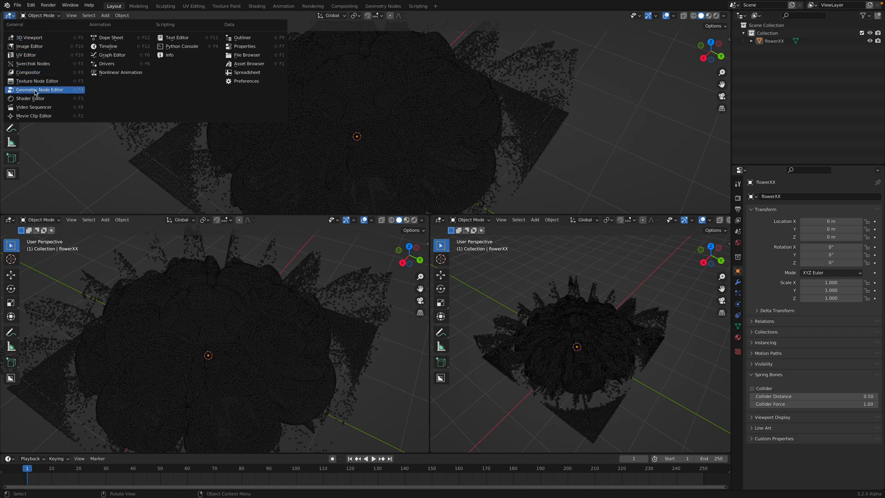
left_click(39, 89)
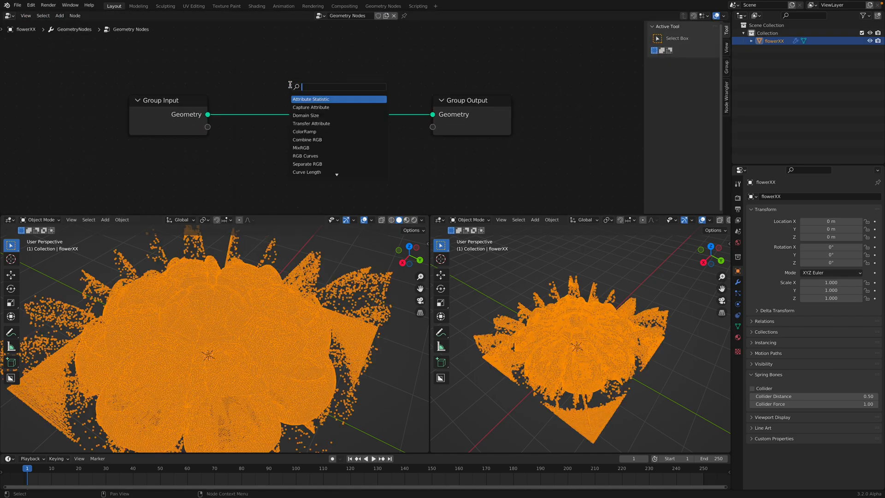
type("mesh to")
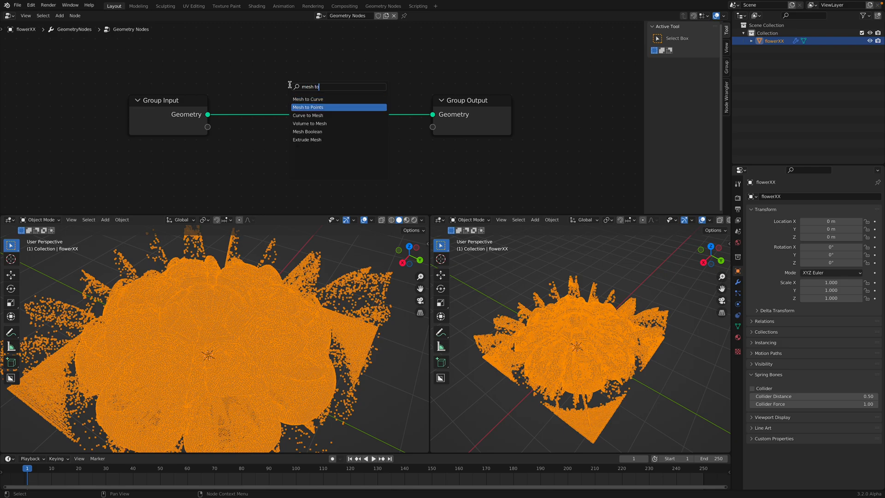
left_click(314, 107)
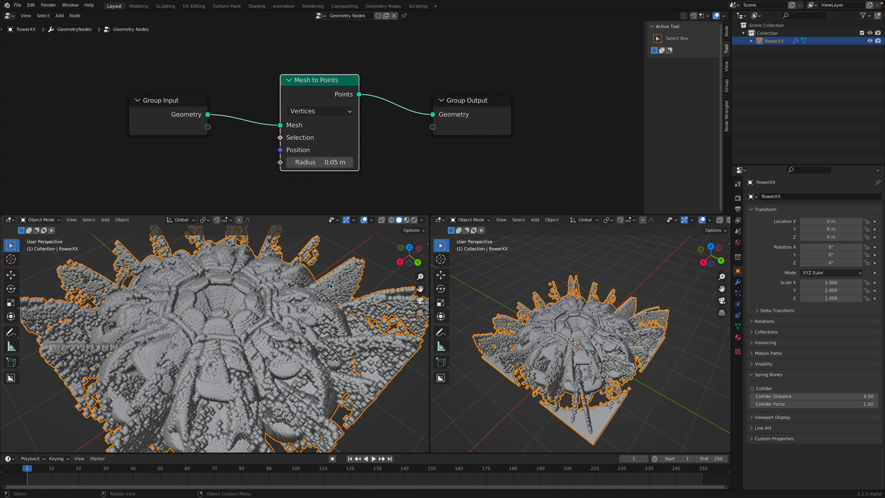
Set the render engine to Cycles and change the right area to a Spreadsheet of the flower's data.
left_click(838, 196)
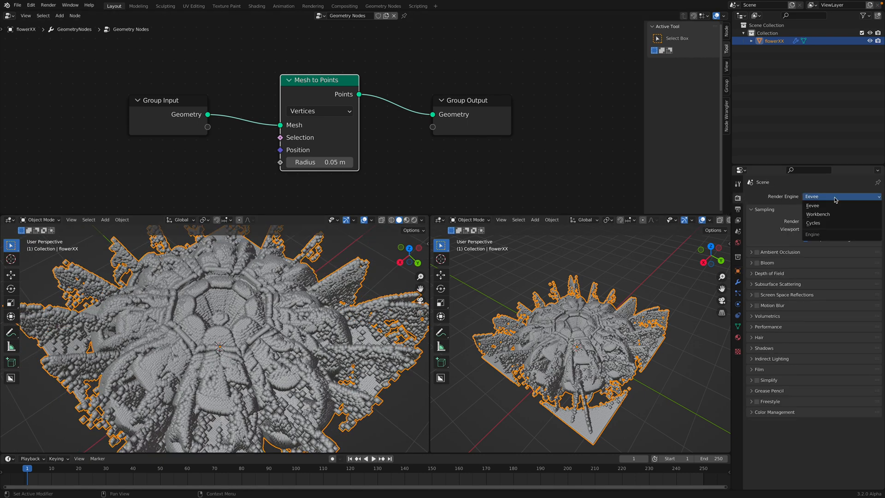
left_click(813, 222)
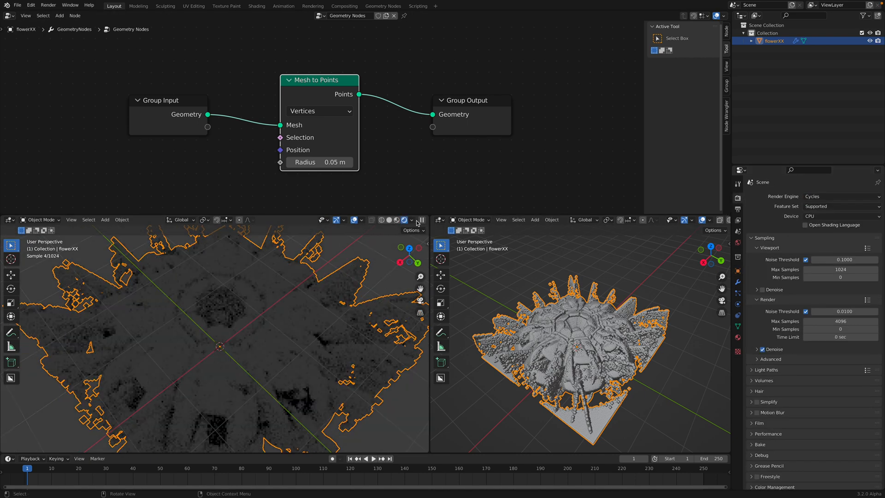
left_click(105, 220)
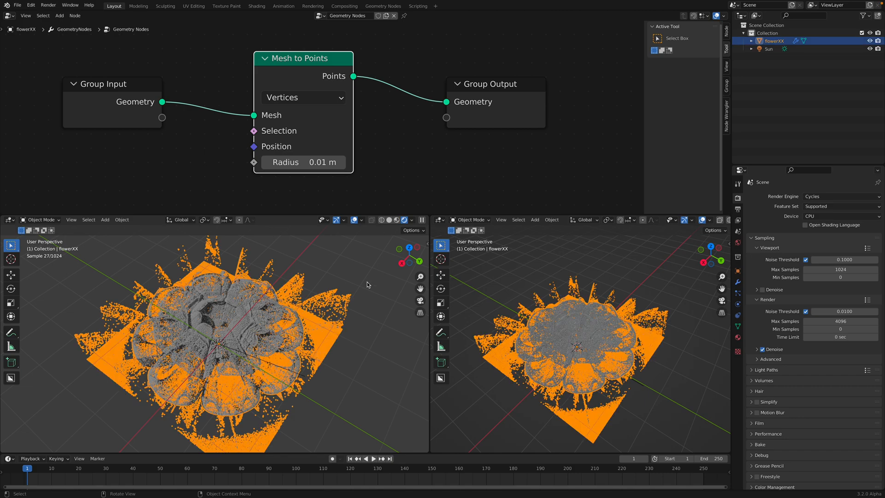
left_click(471, 219)
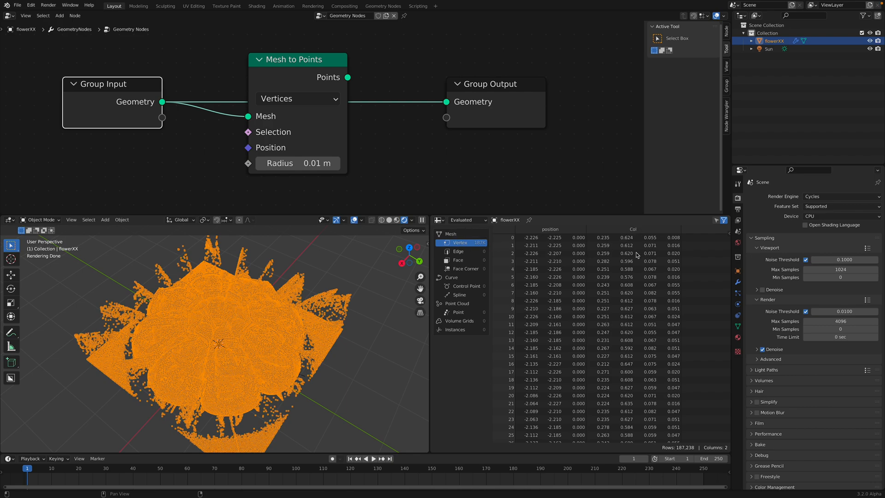
mouse_move(648, 244)
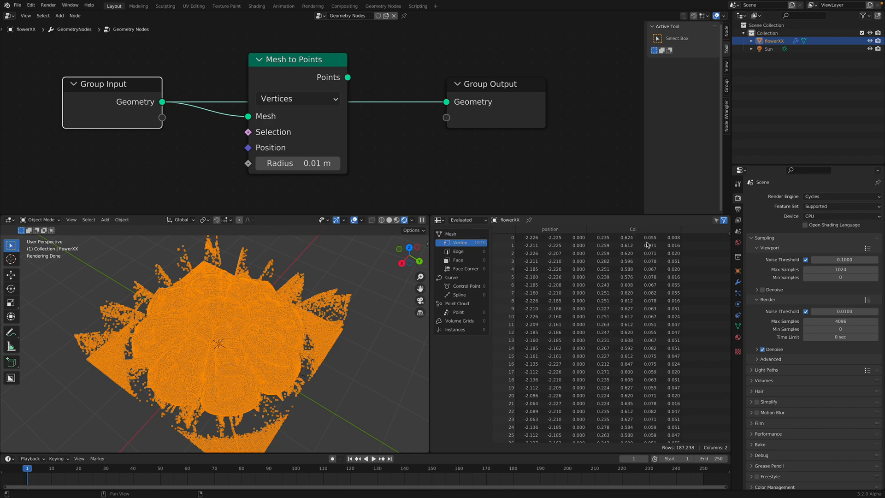
Wire the Mesh to Points output into Group Output and list the point cloud's position, 0.01 radius and Col in the spreadsheet.
left_click_drag(348, 77, 445, 99)
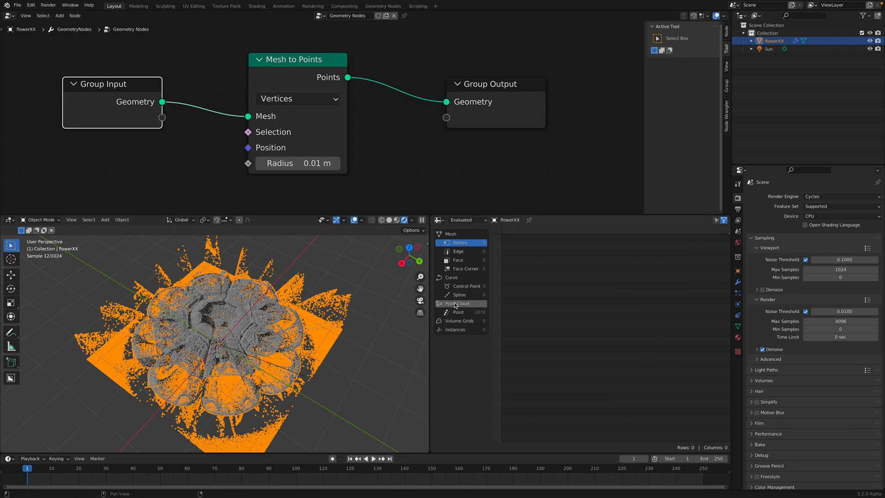
left_click(458, 312)
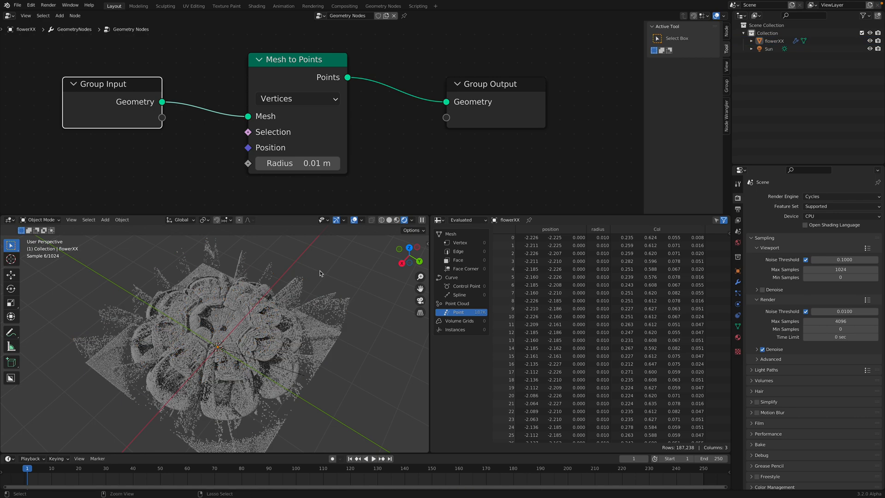
key("ctrl+s")
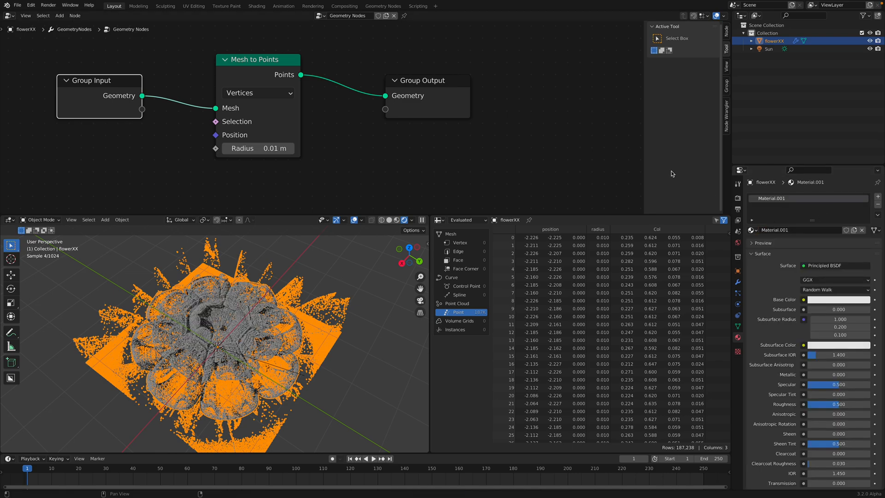
Insert a Set Material node after Mesh to Points assigning Material.001, and show its shader nodes.
type("set")
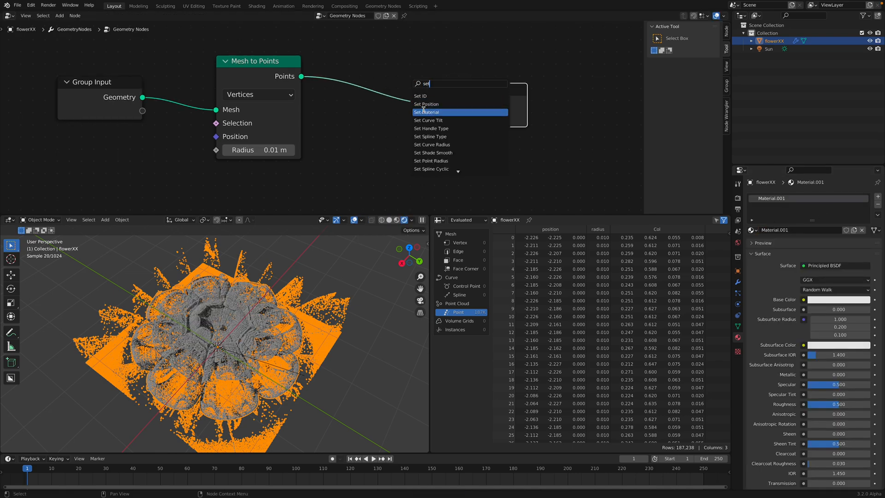
left_click(429, 112)
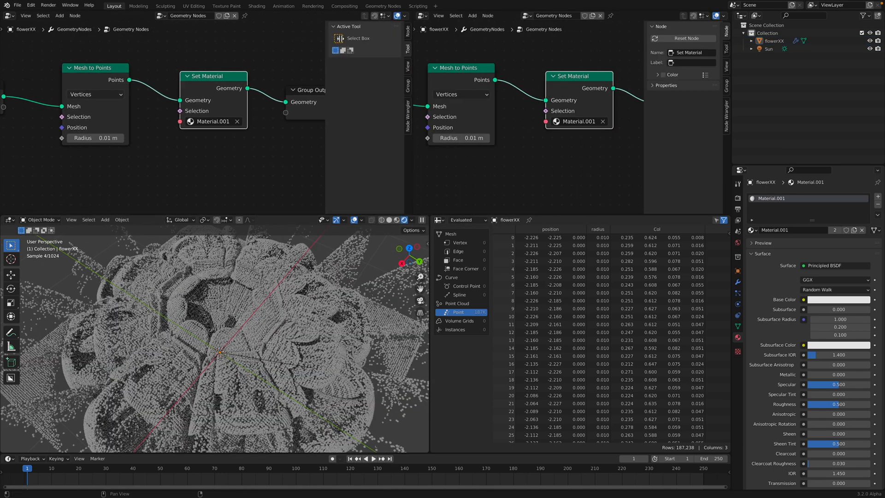
left_click(334, 16)
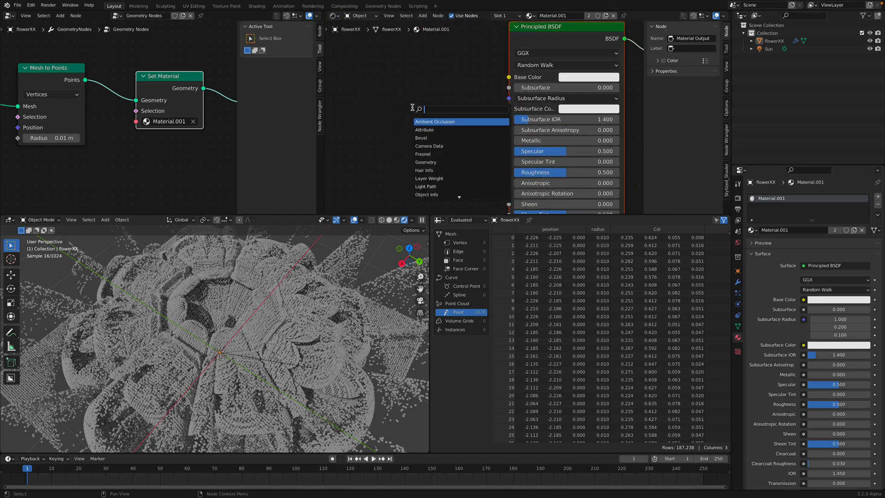
Add an Attribute node named Col feeding the Principled BSDF base colour, and save.
left_click(425, 129)
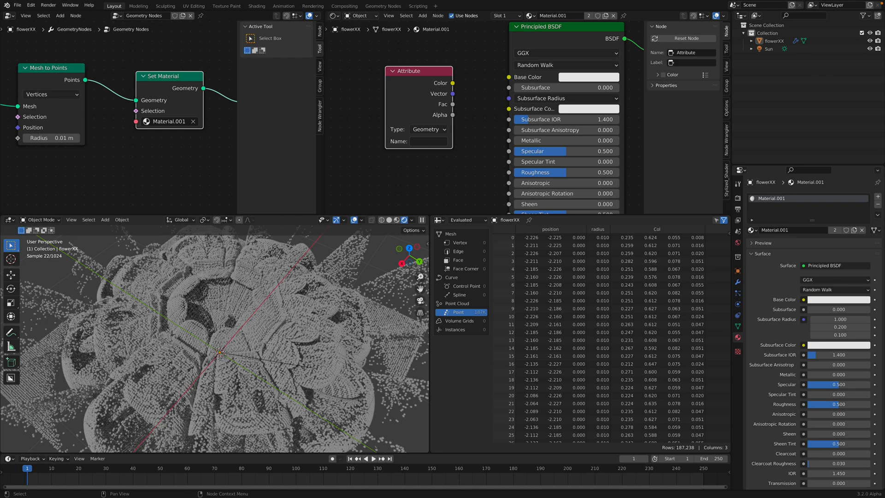
type("Col")
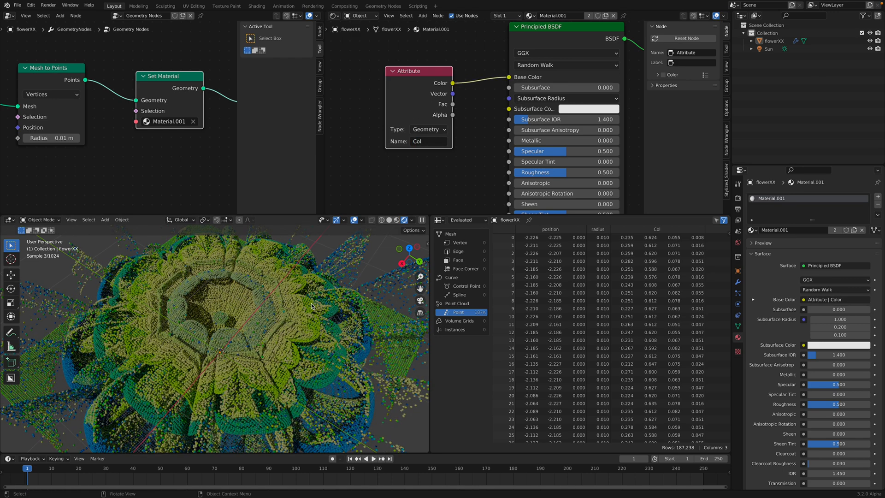
key("ctrl+s")
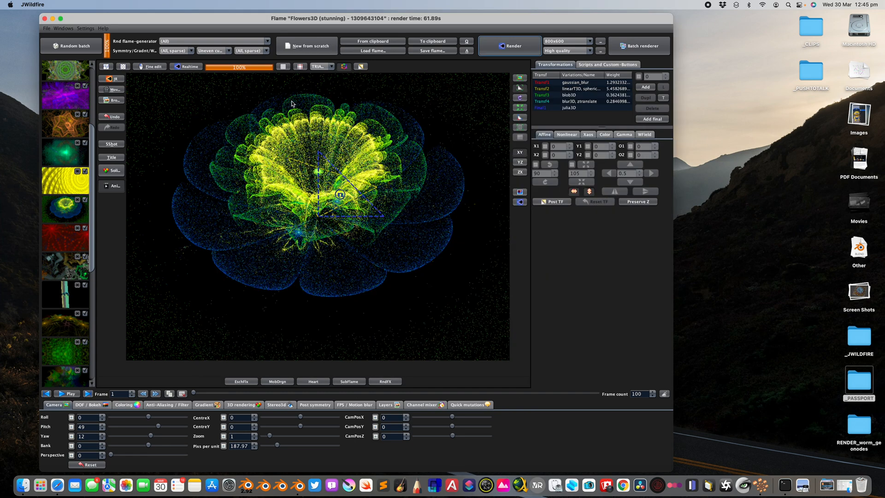
left_click(185, 66)
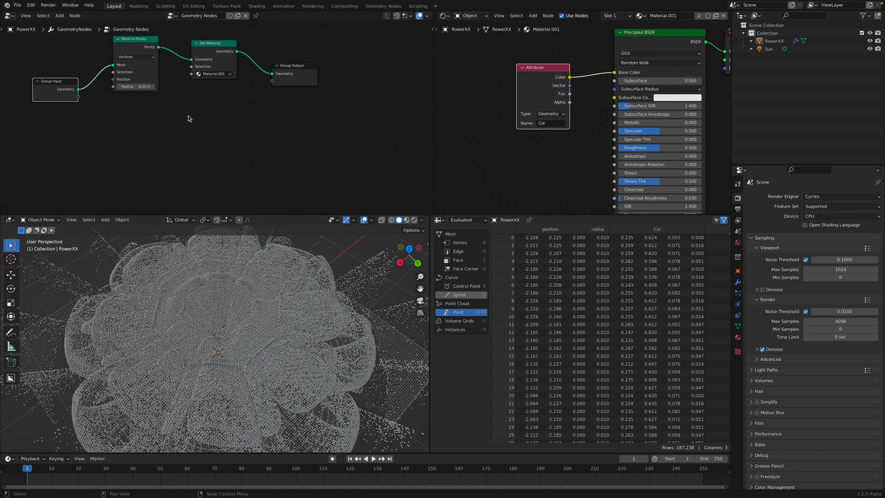
Chain Points to Volume and Volume to Mesh into Group Output, with radius 0.02 m and a higher voxel amount.
type("point")
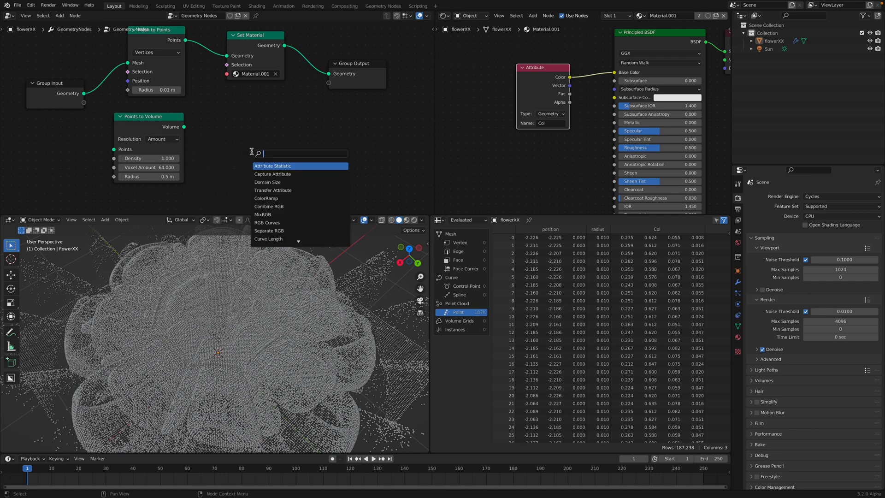
left_click(272, 173)
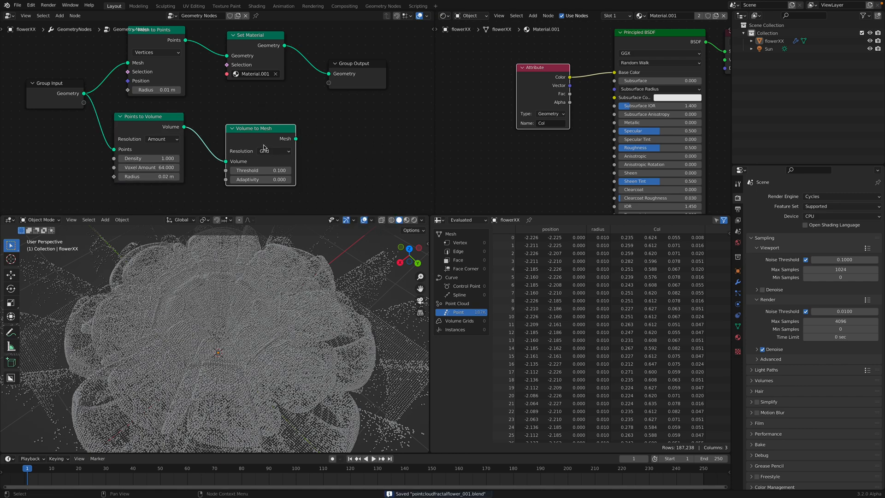
left_click_drag(260, 128, 259, 125)
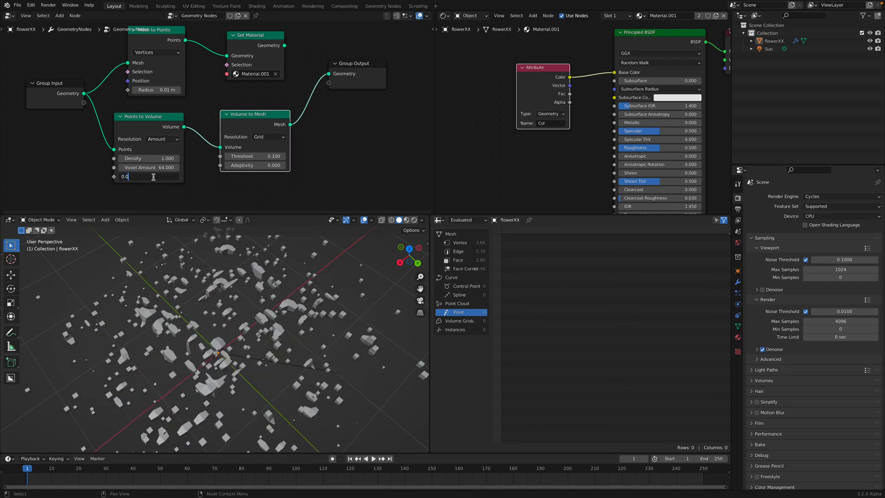
type("113.0")
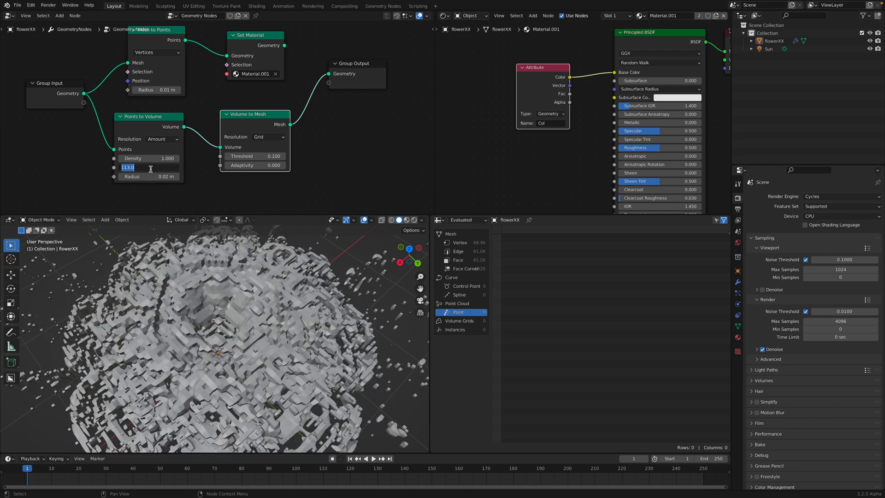
type("2500")
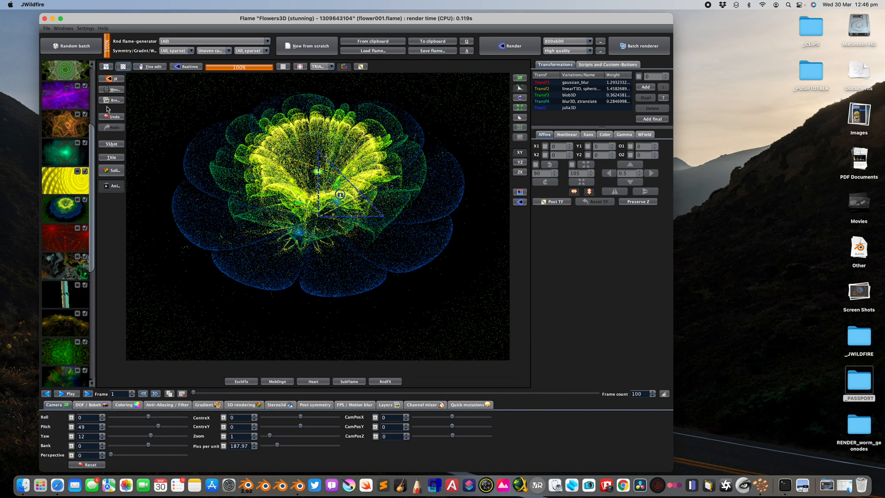
Force quit the frozen Blender from the macOS Force Quit Applications window.
left_click(9, 5)
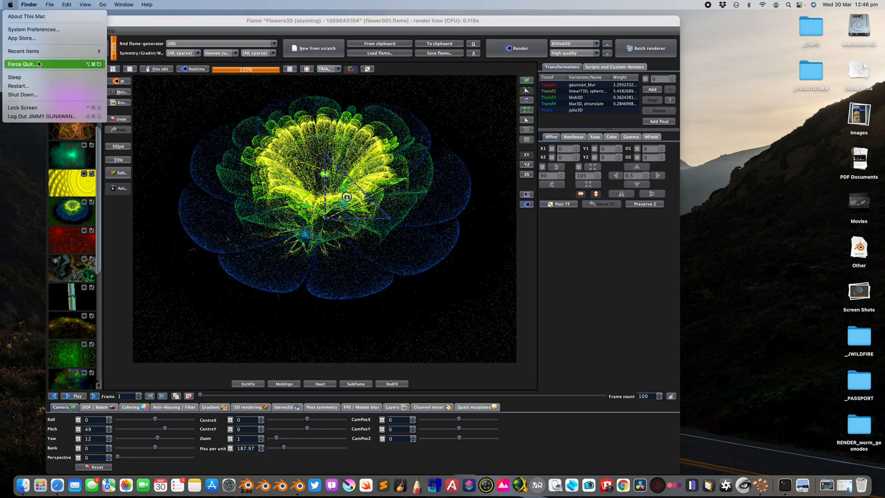
left_click(22, 63)
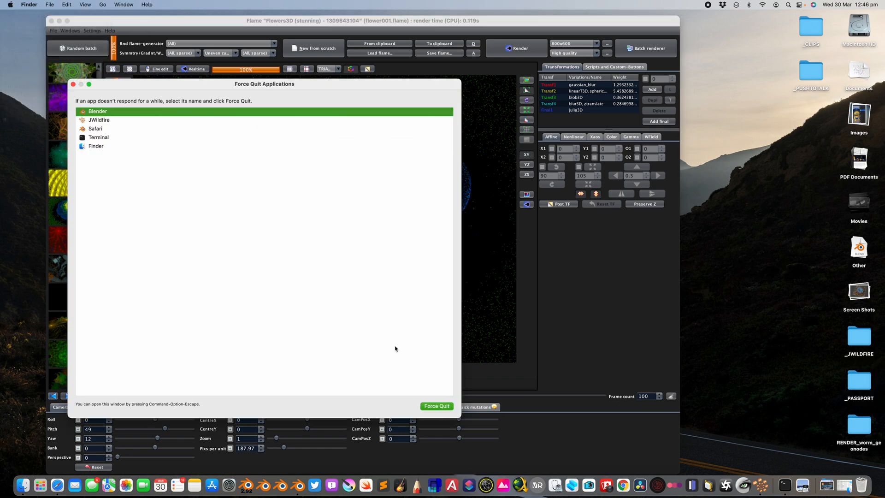
mouse_move(326, 319)
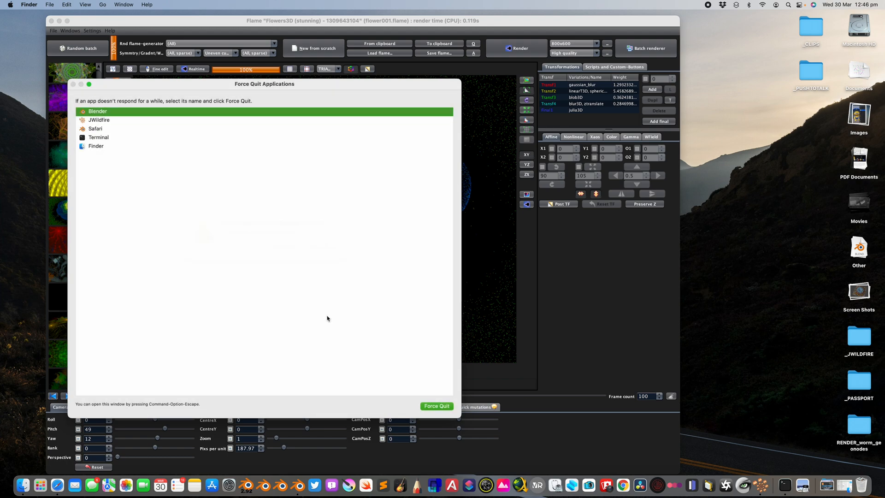
left_click(436, 406)
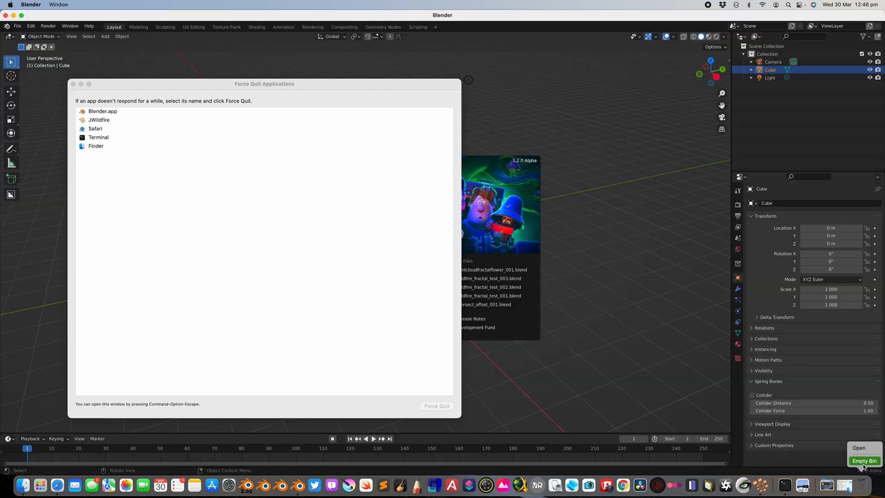
Reopen pointcloudfractalflower_001.blend and save it as pointcloudfractalflower_002.blend.
left_click(17, 25)
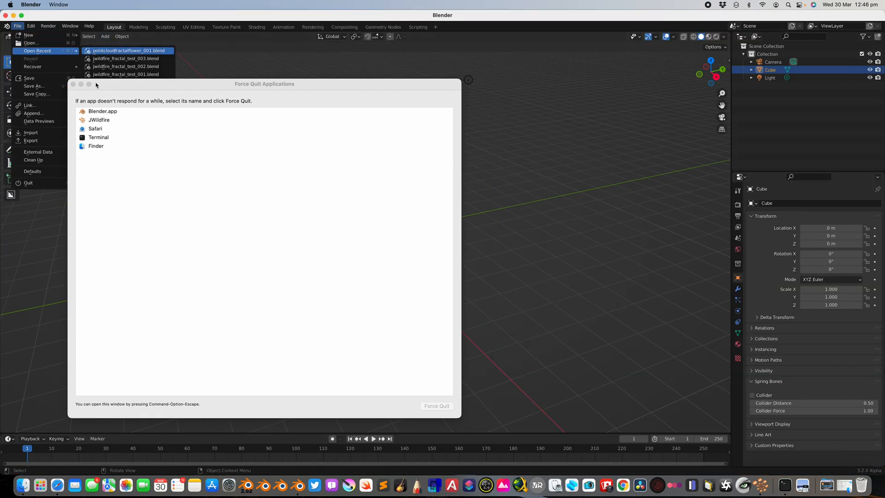
left_click(130, 50)
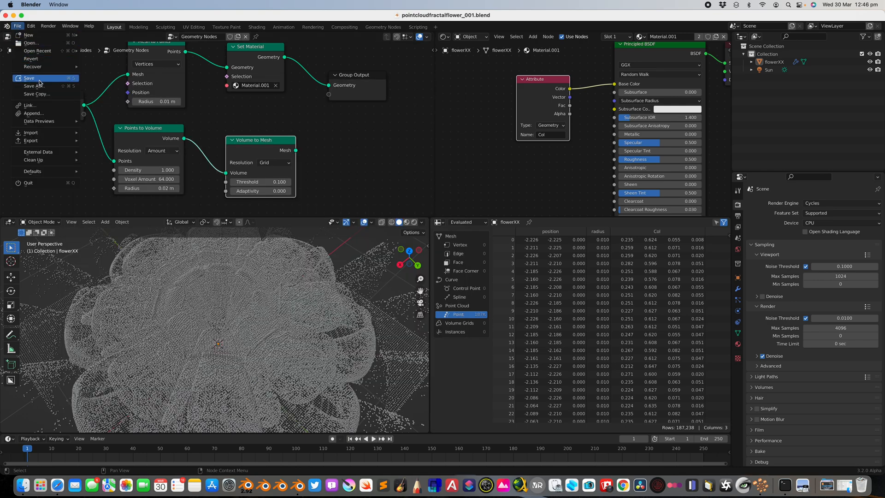
left_click(33, 85)
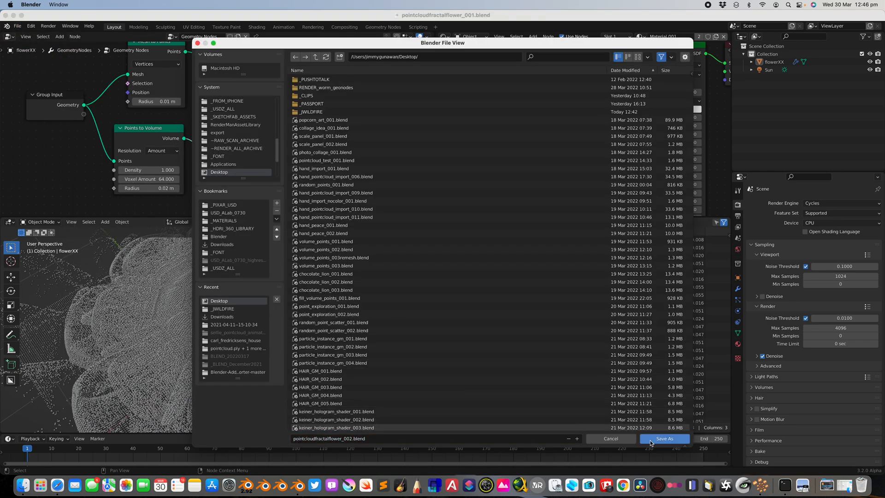
left_click(665, 438)
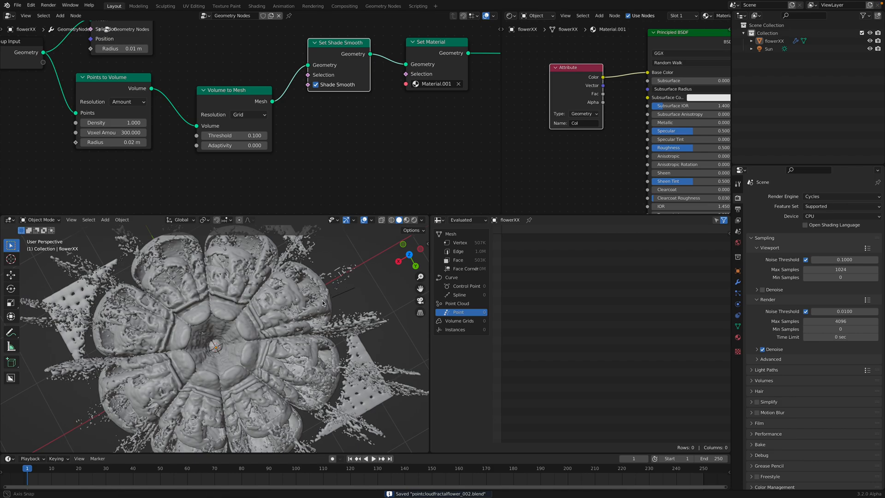
Rearrange the node chain around the new Set Shade Smooth node and bring it all into view.
left_click_drag(322, 302, 386, 359)
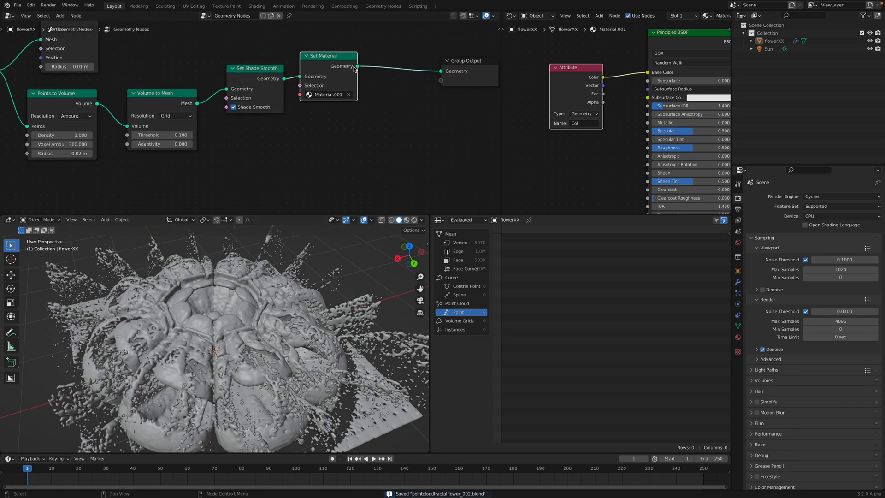
left_click_drag(463, 61, 412, 51)
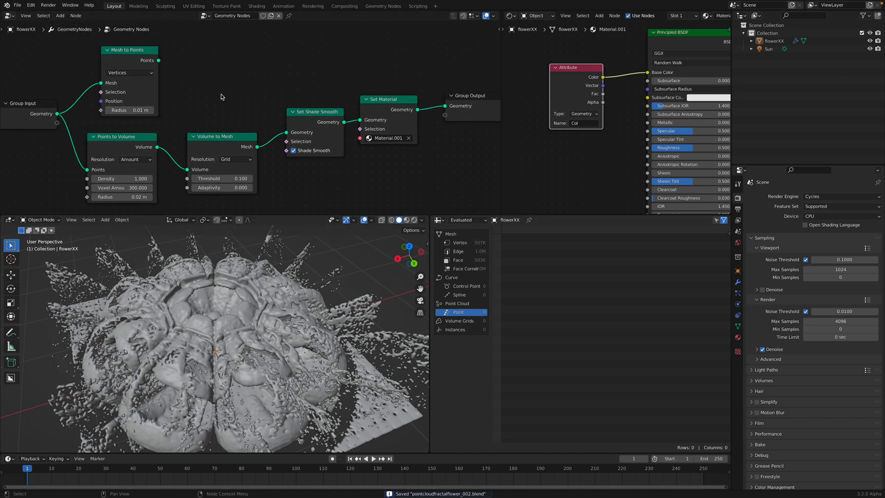
Add a Transfer Attribute node set to Color, Nearest, Point, placed above the chain and fed by the source geometry.
type("tra")
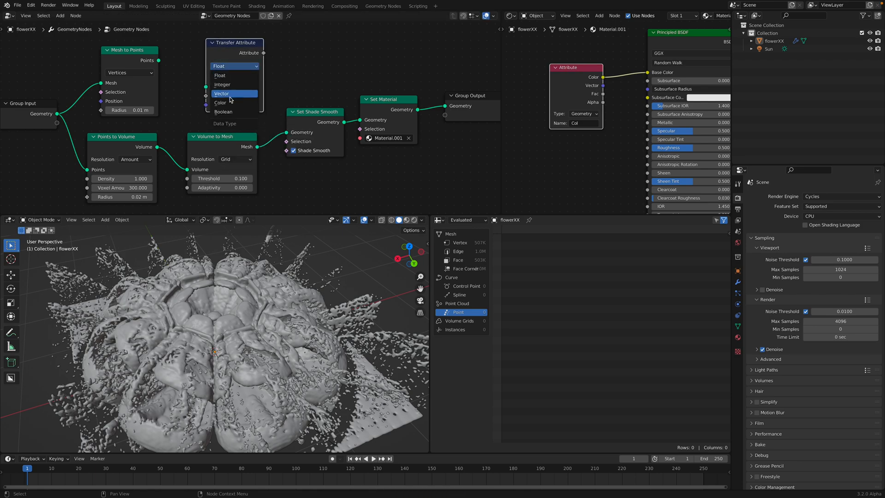
left_click(221, 102)
type("ca")
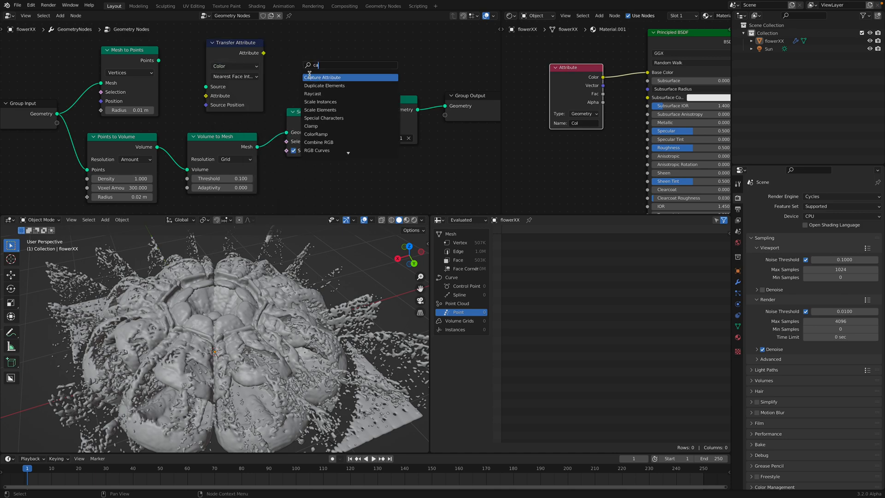
left_click(325, 78)
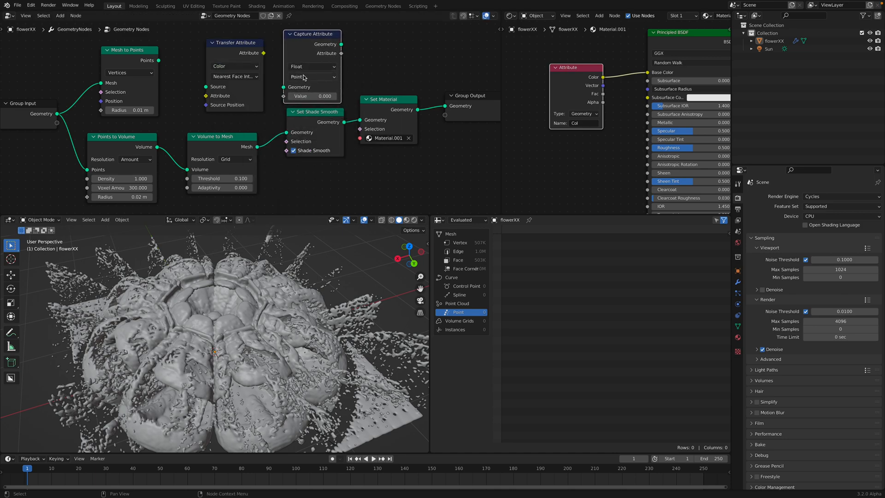
left_click_drag(313, 34, 309, 26)
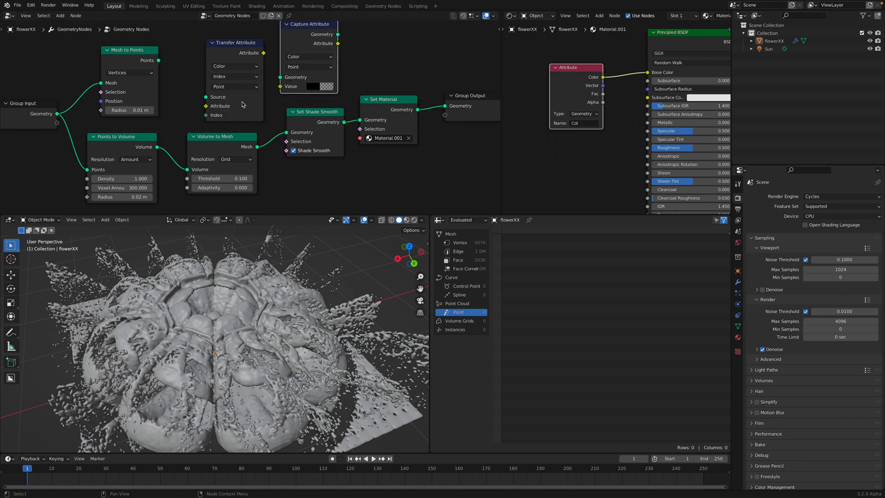
left_click(234, 76)
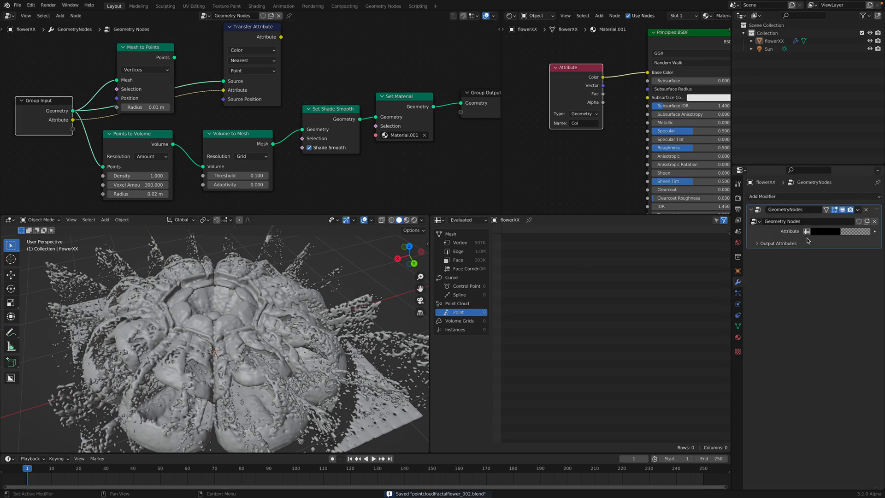
Feed Col into the modifier's Attribute input and name the output attribute BLAH, read by the material.
left_click(841, 230)
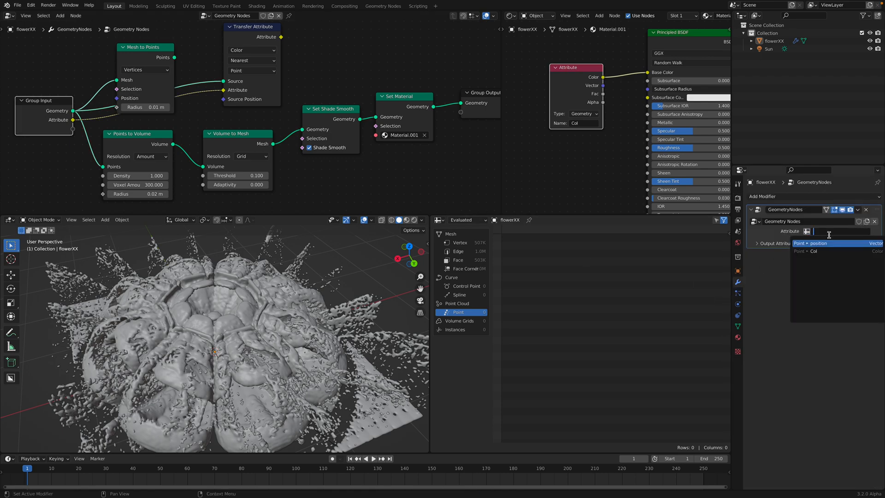
left_click(812, 250)
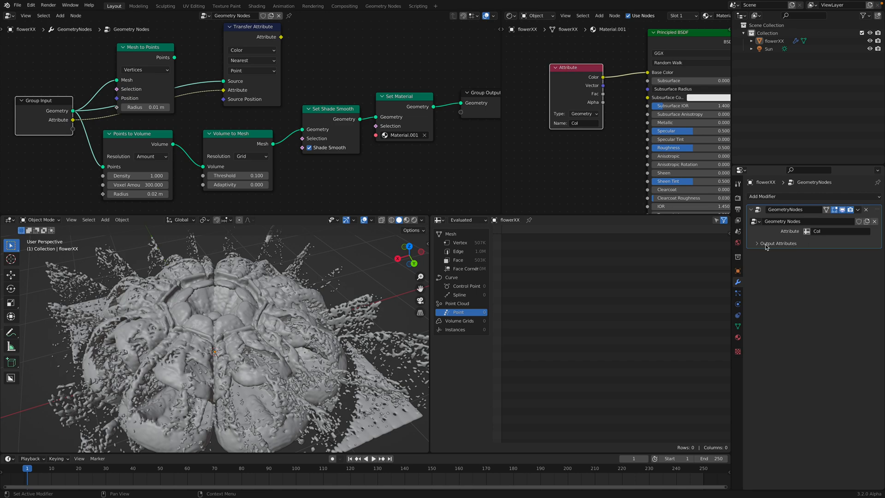
left_click(779, 243)
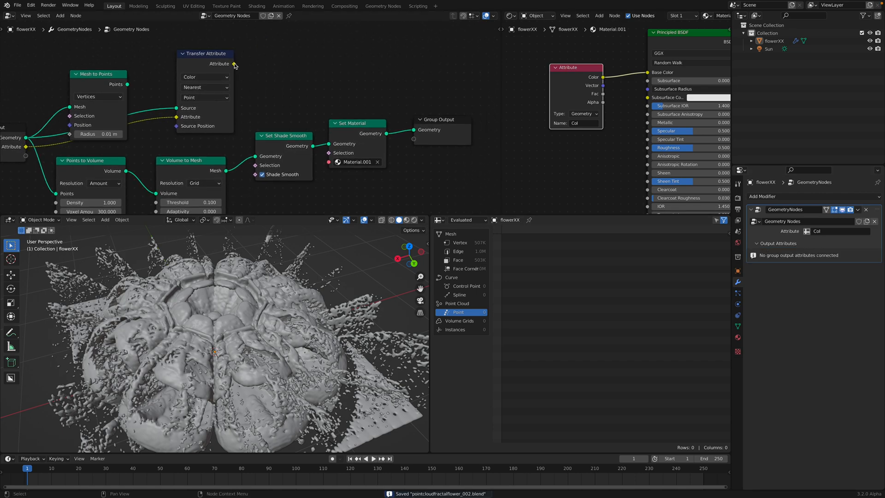
left_click(835, 254)
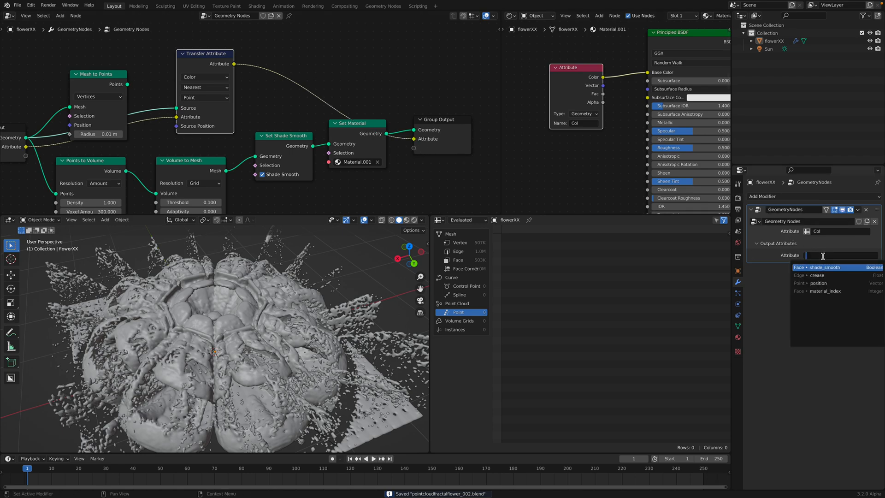
type("BLAH")
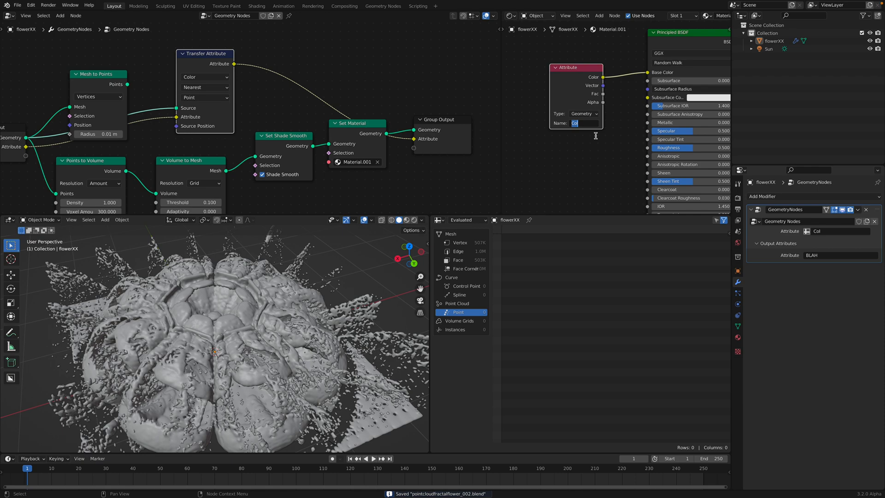
type("BLAH")
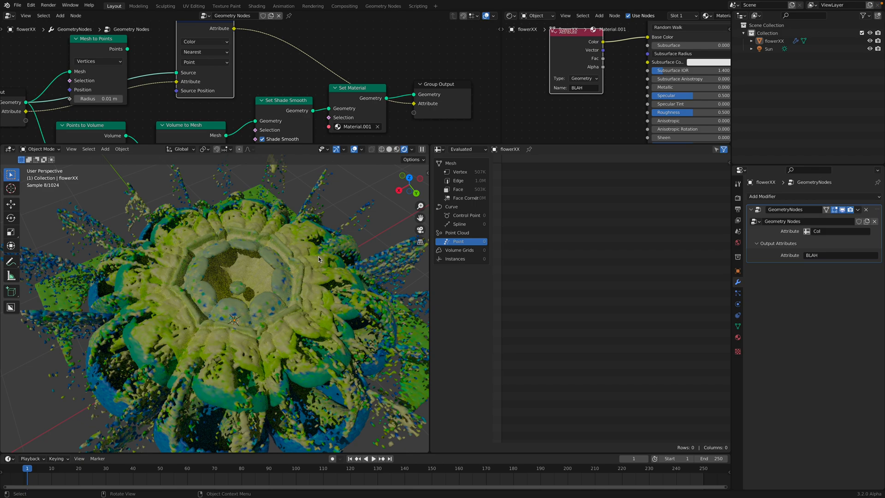
Select the flower object and set its Principled BSDF Metallic to 0.255.
left_click(398, 149)
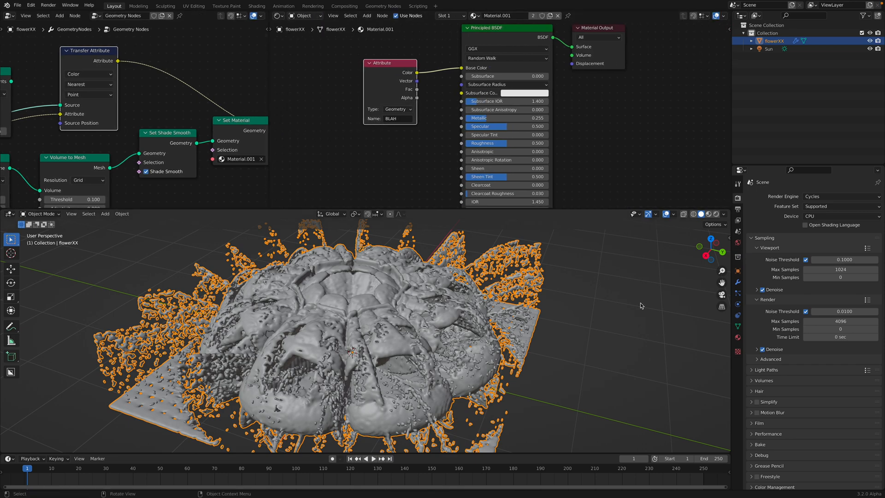
left_click(714, 213)
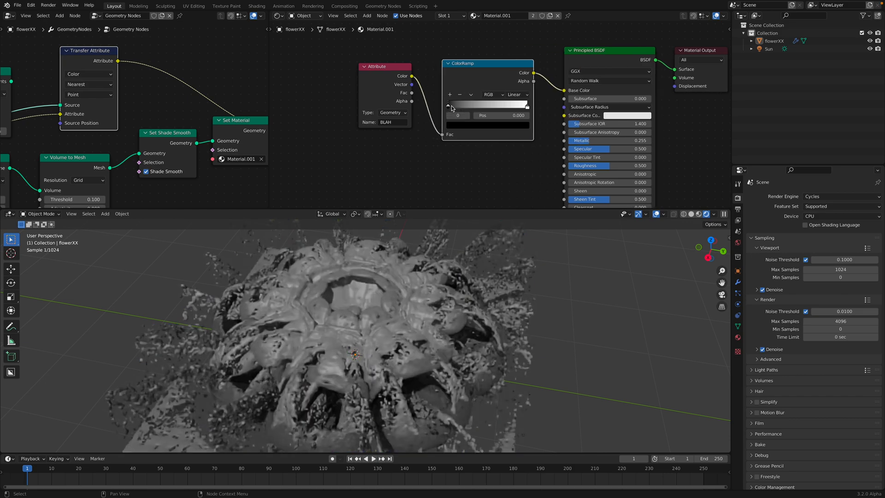
Slide the ColorRamp's colour stops toward the middle to balance the orange and purple.
left_click_drag(450, 106, 507, 107)
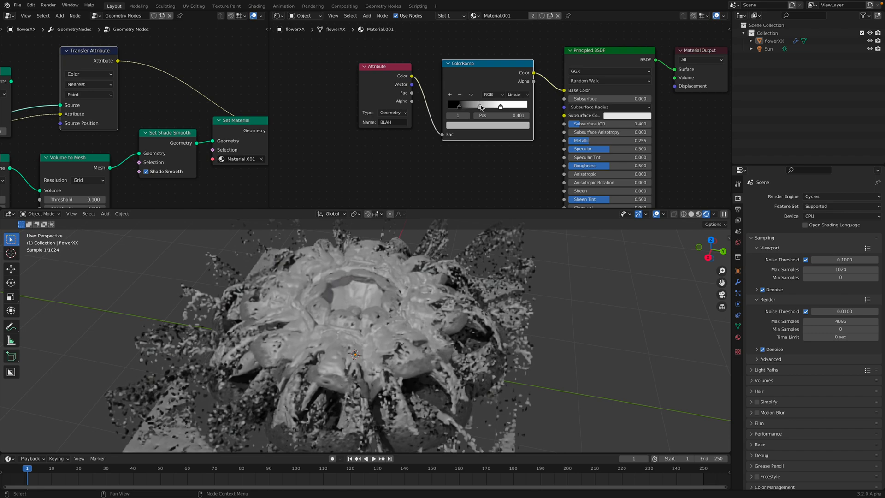
left_click_drag(481, 106, 515, 106)
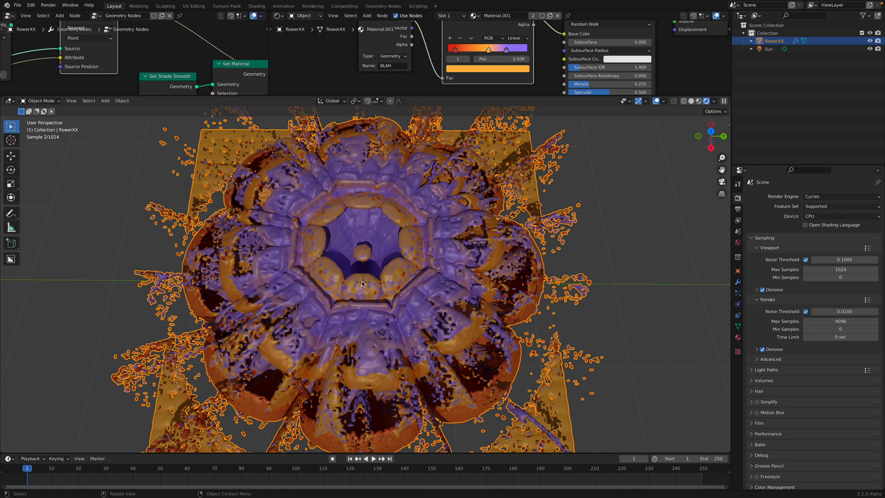
mouse_move(429, 258)
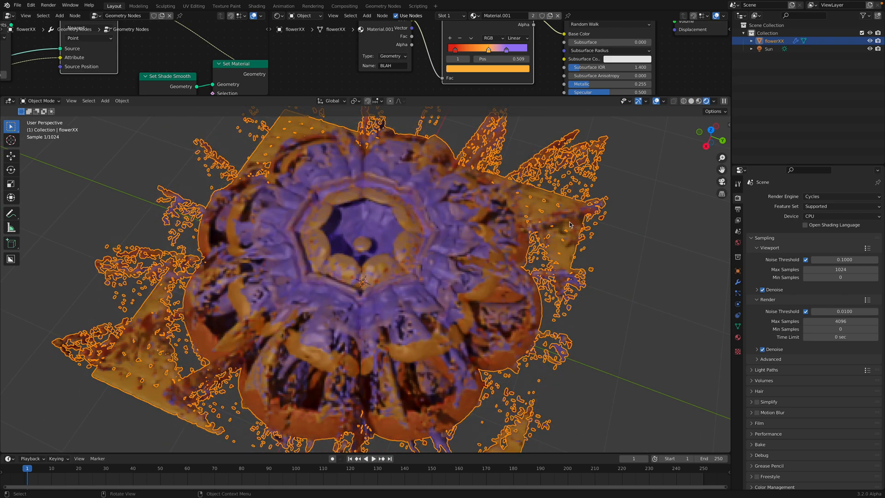
left_click(693, 101)
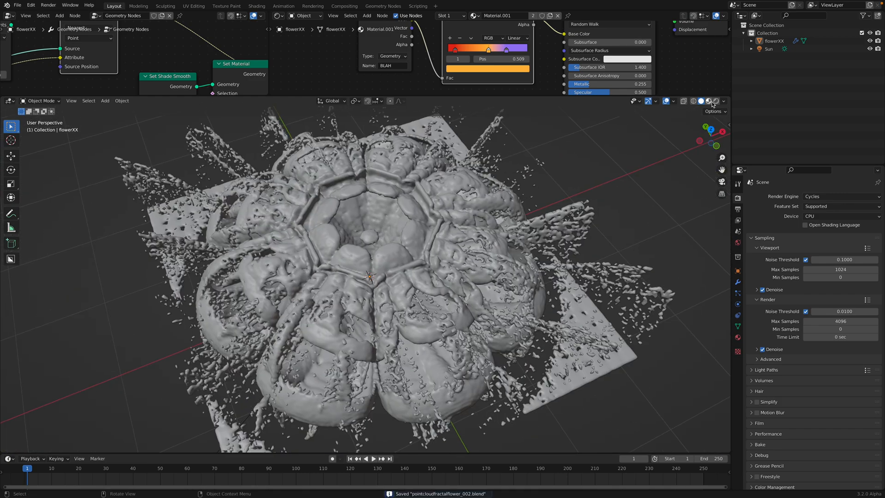
left_click(709, 101)
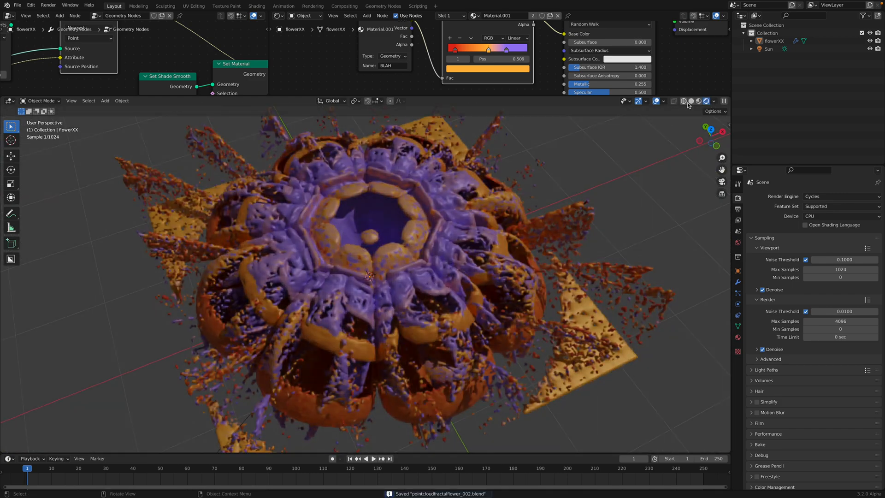